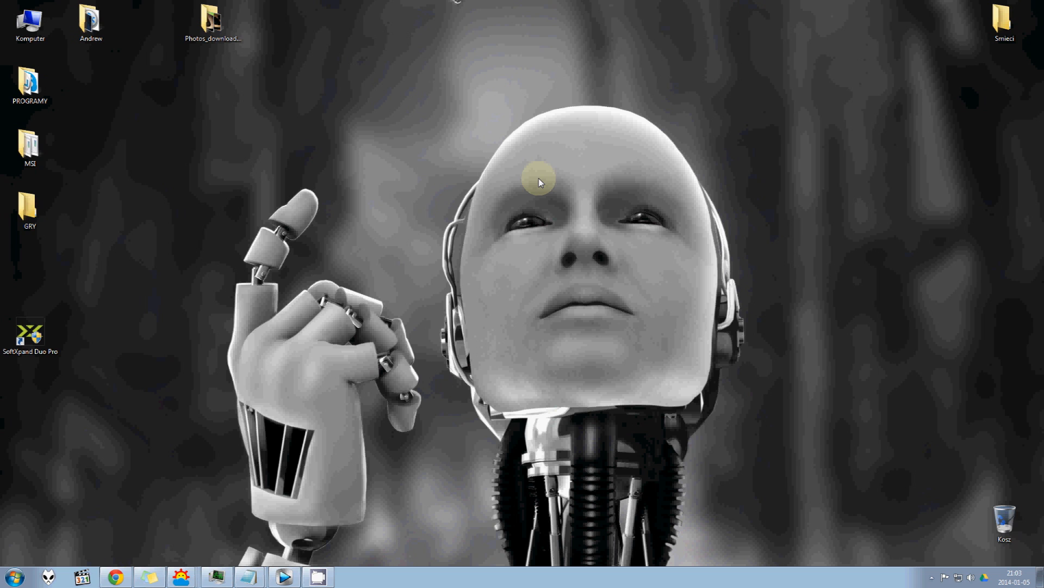
mouse_move(526, 193)
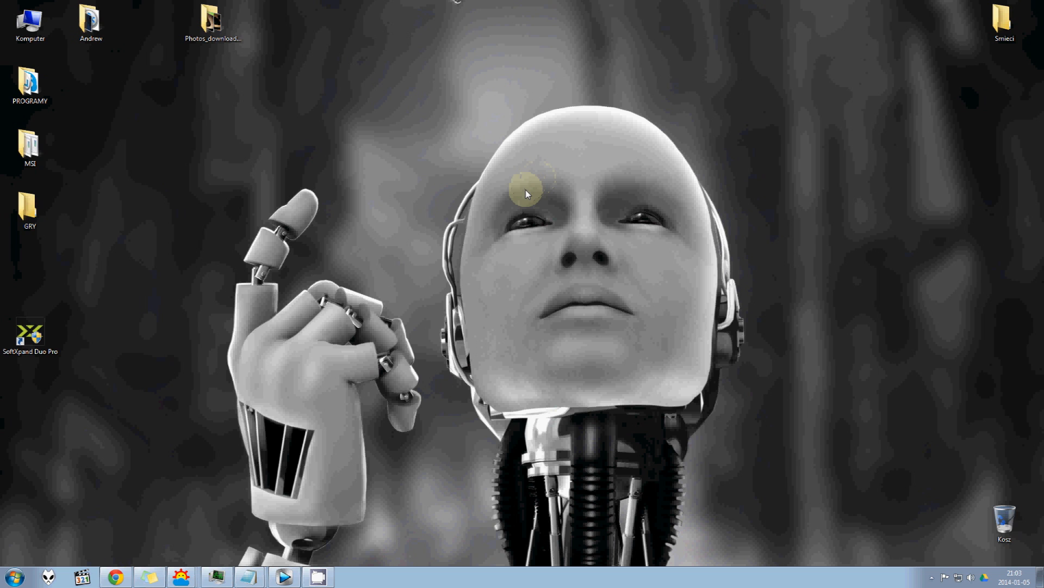
mouse_move(451, 217)
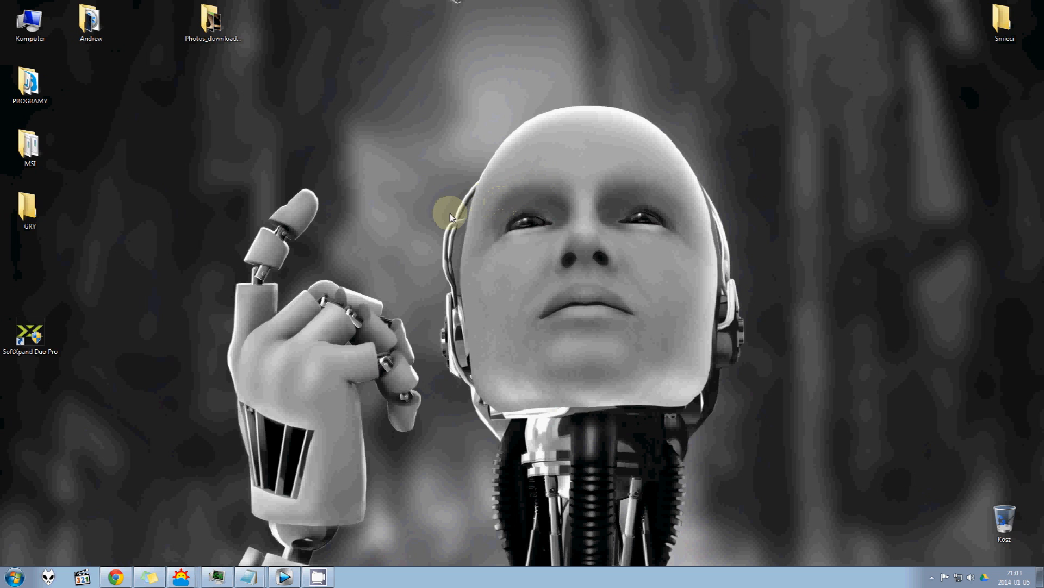
mouse_move(416, 211)
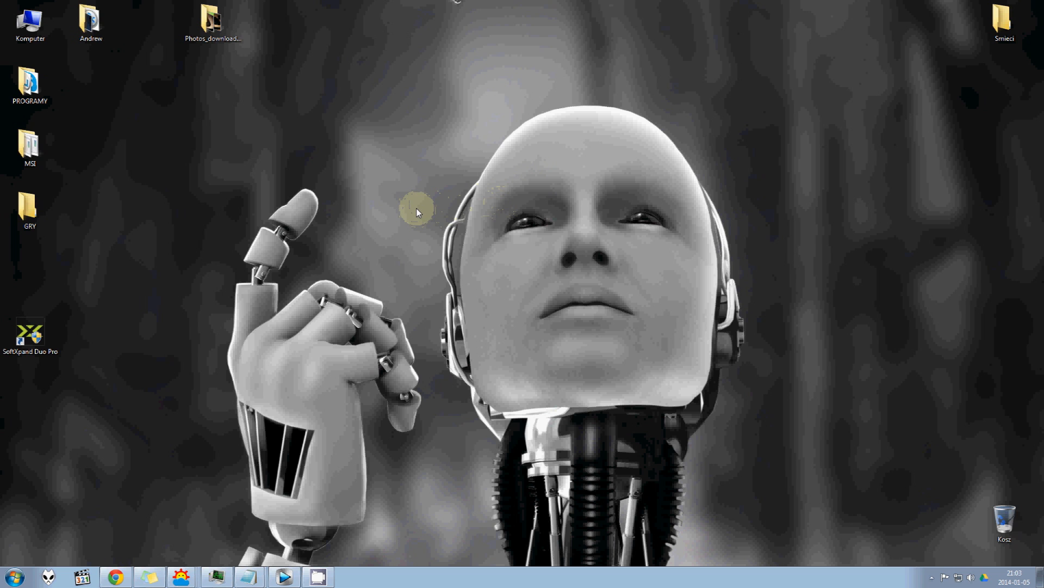
mouse_move(416, 210)
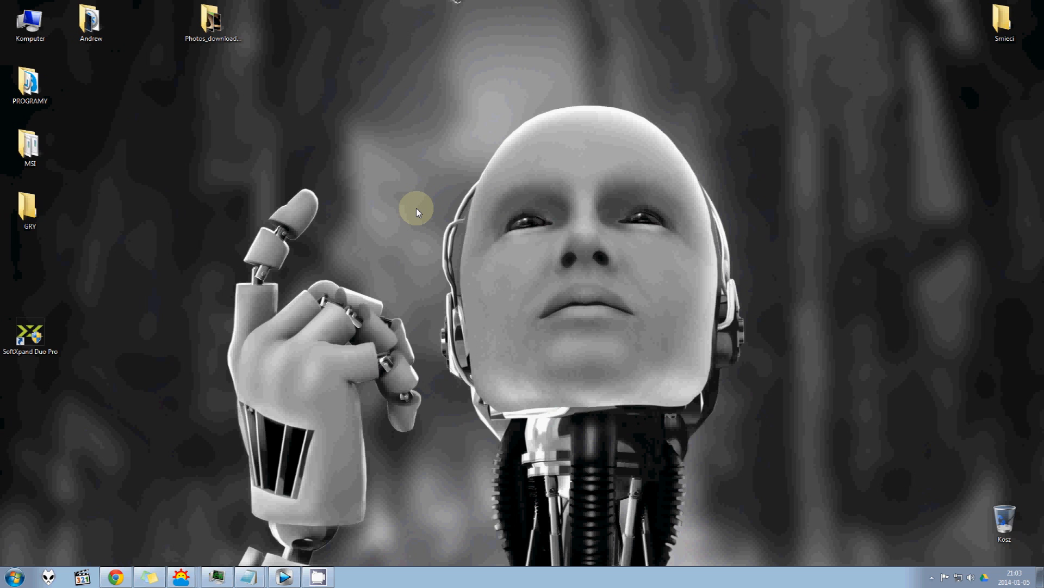
mouse_move(413, 232)
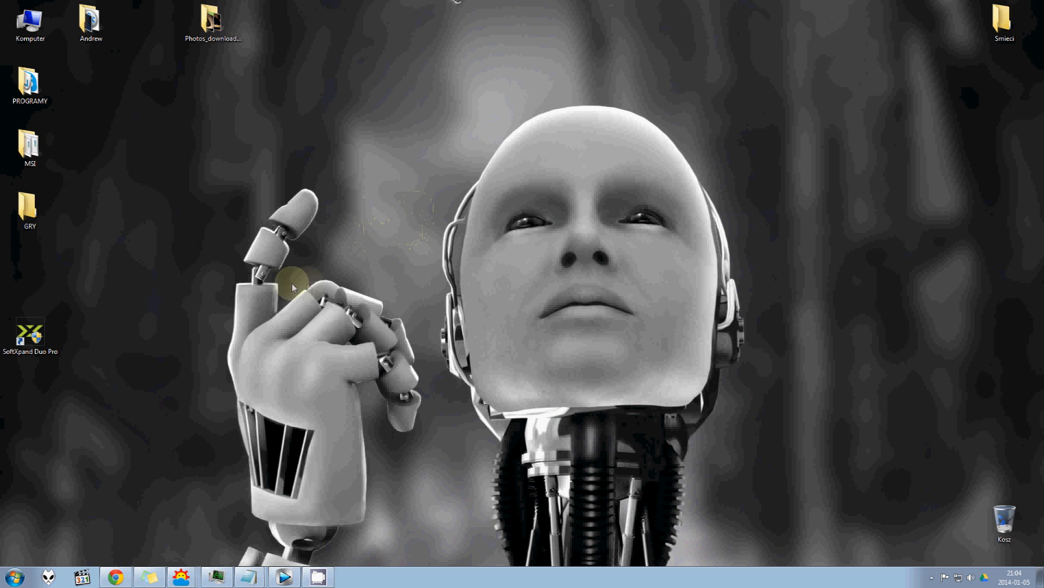
mouse_move(285, 332)
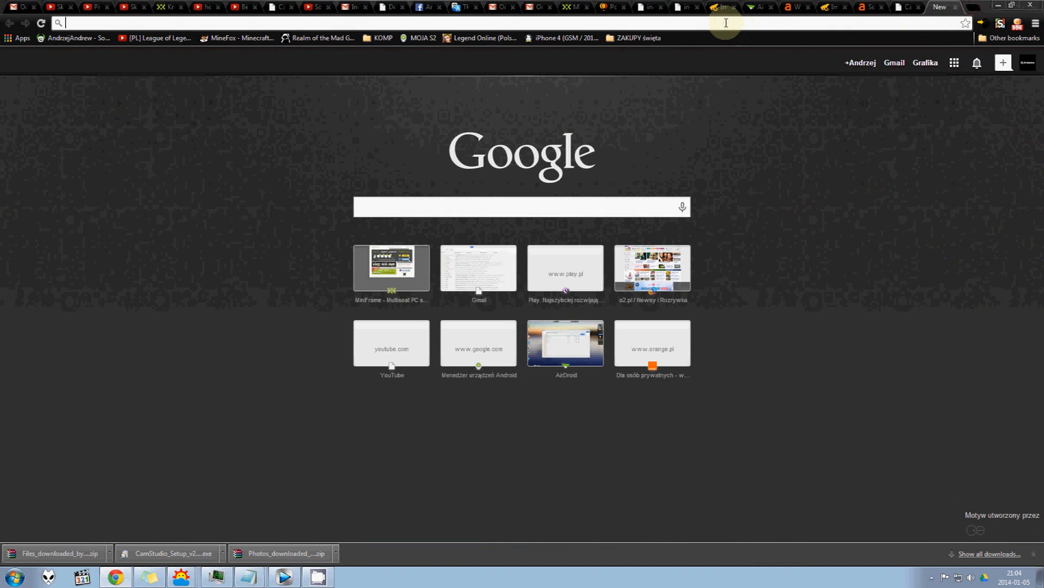
Run a Google search for 'vmware' in a new Chrome tab
text(o)
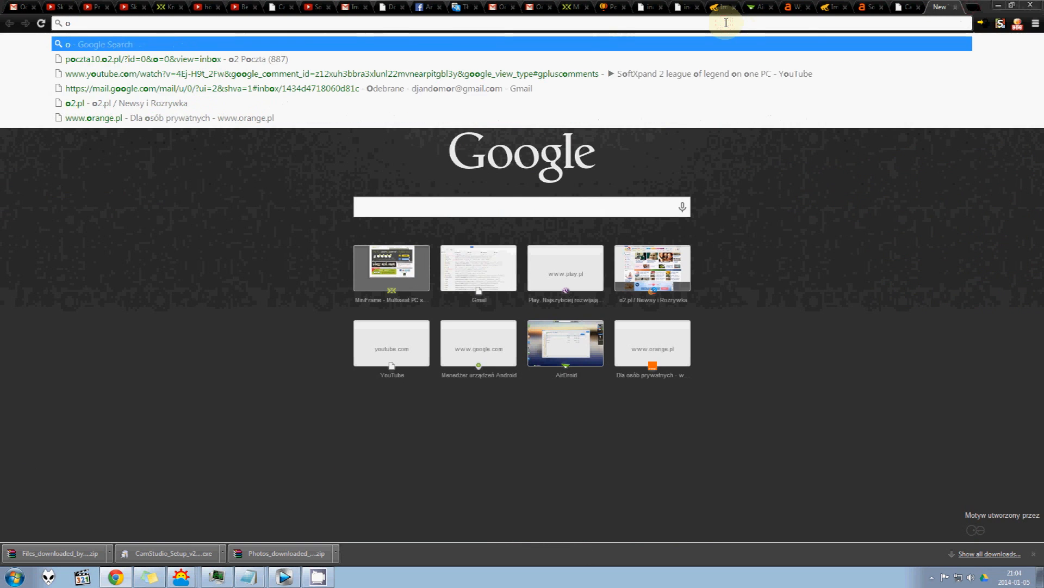
text(vmr)
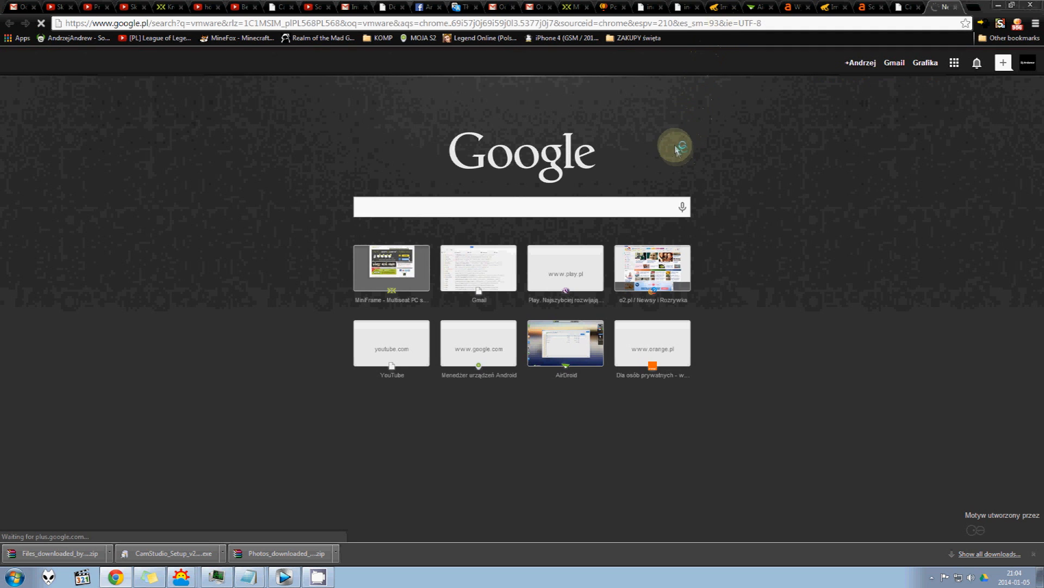
mouse_move(738, 177)
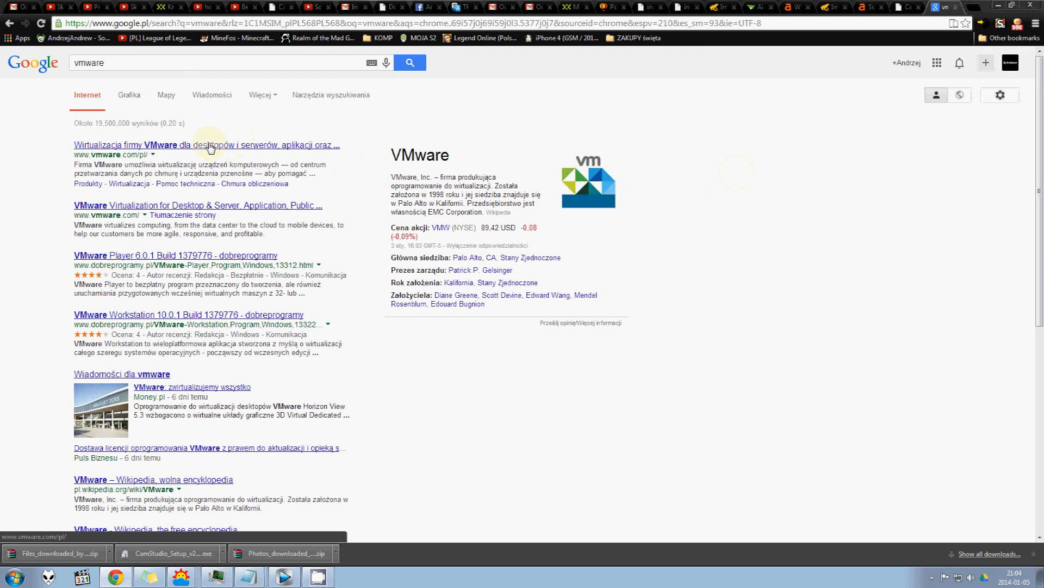
mouse_move(155, 87)
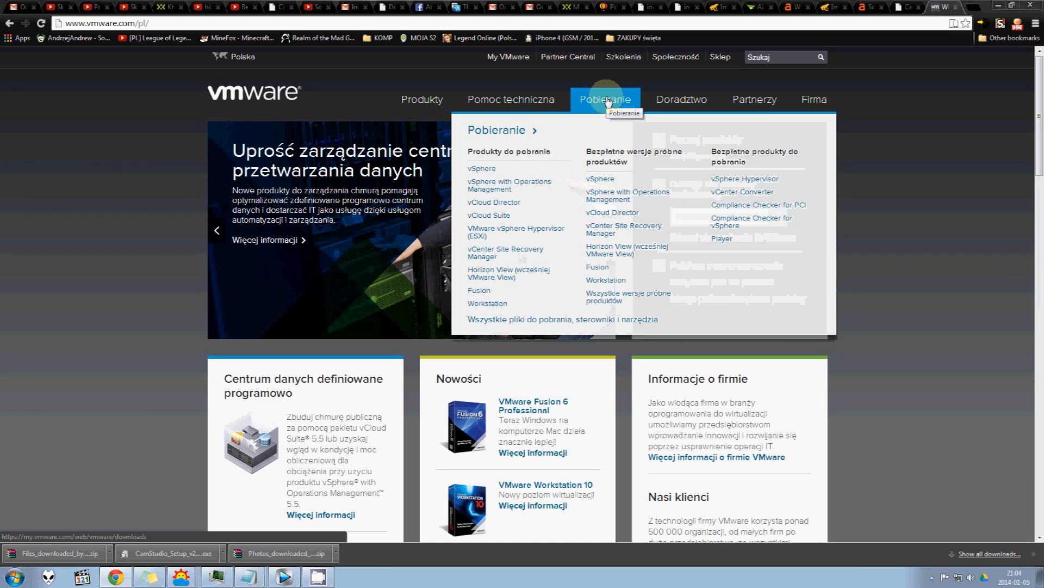
Visit VMware's All Downloads page, then close it and reach the Player Plus page
click(564, 320)
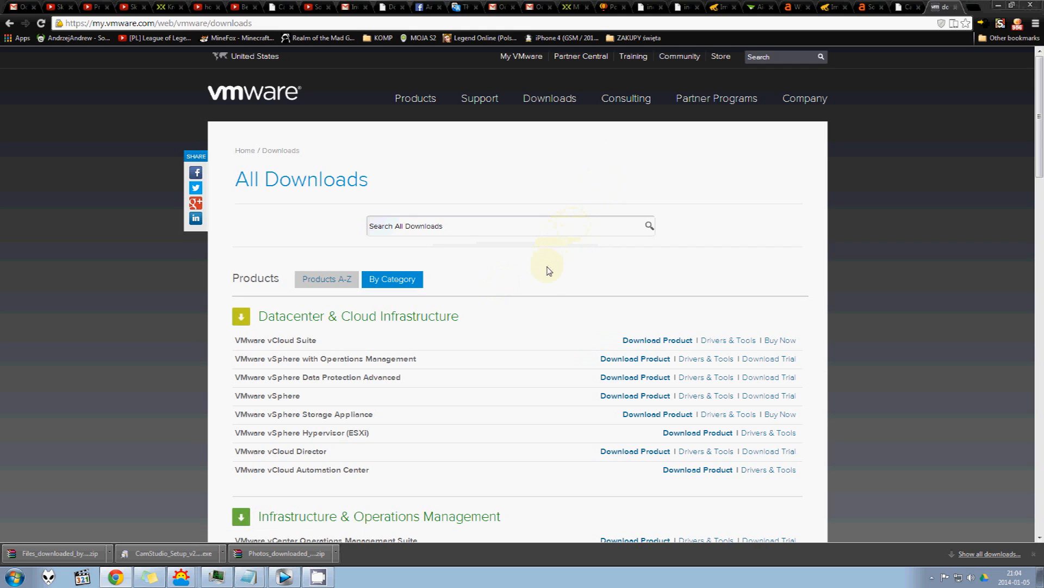
mouse_move(489, 362)
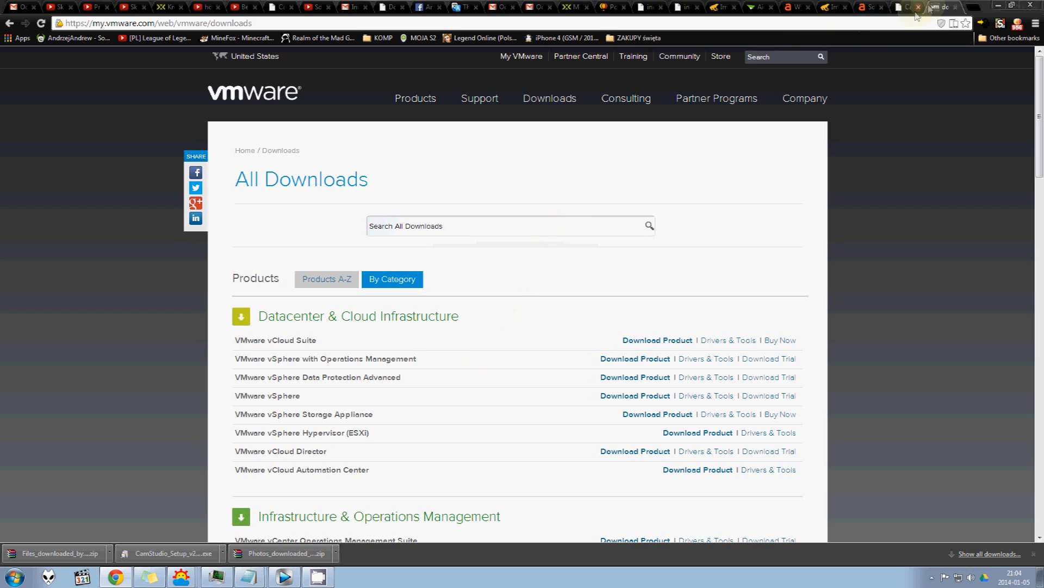
click(942, 7)
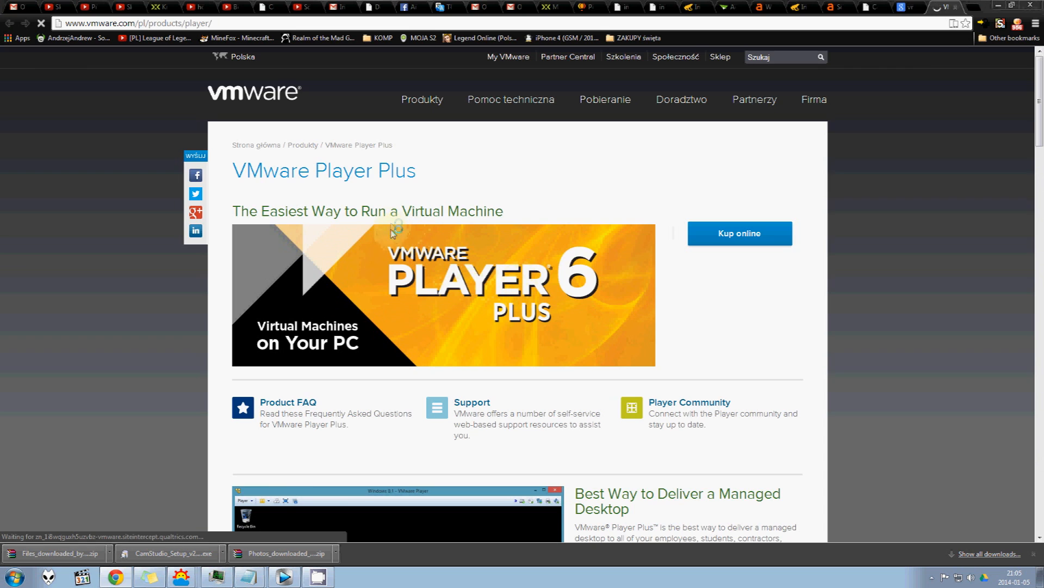
Scroll through the VMware Player Plus product page from top to bottom
click(738, 233)
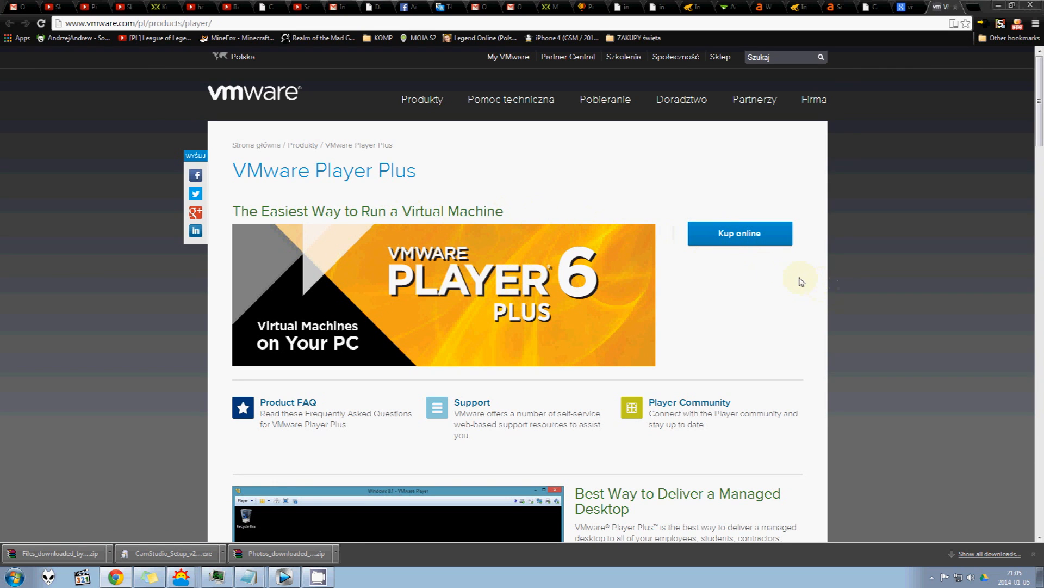
mouse_move(807, 273)
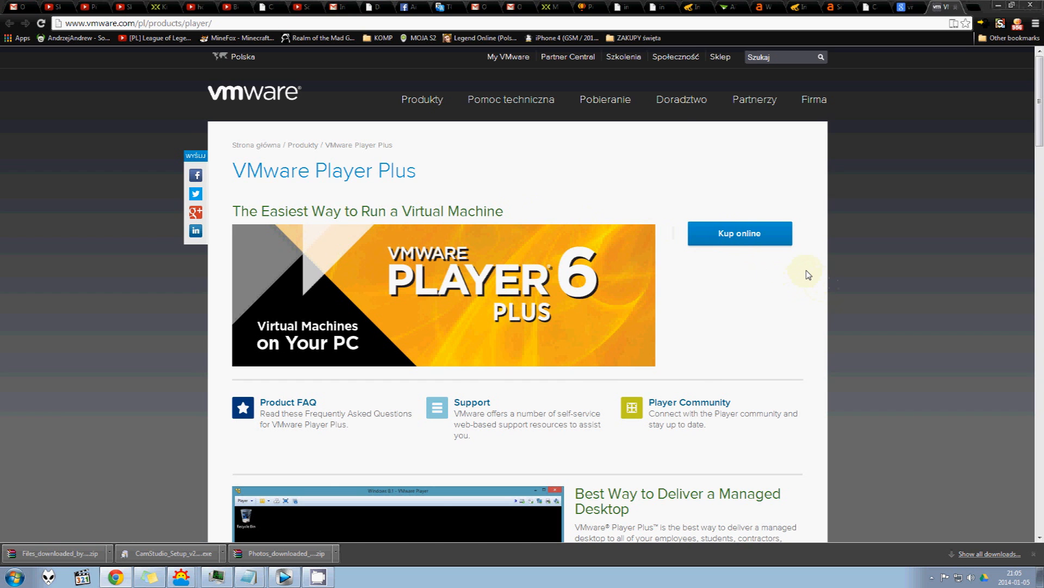
scroll(down, 3)
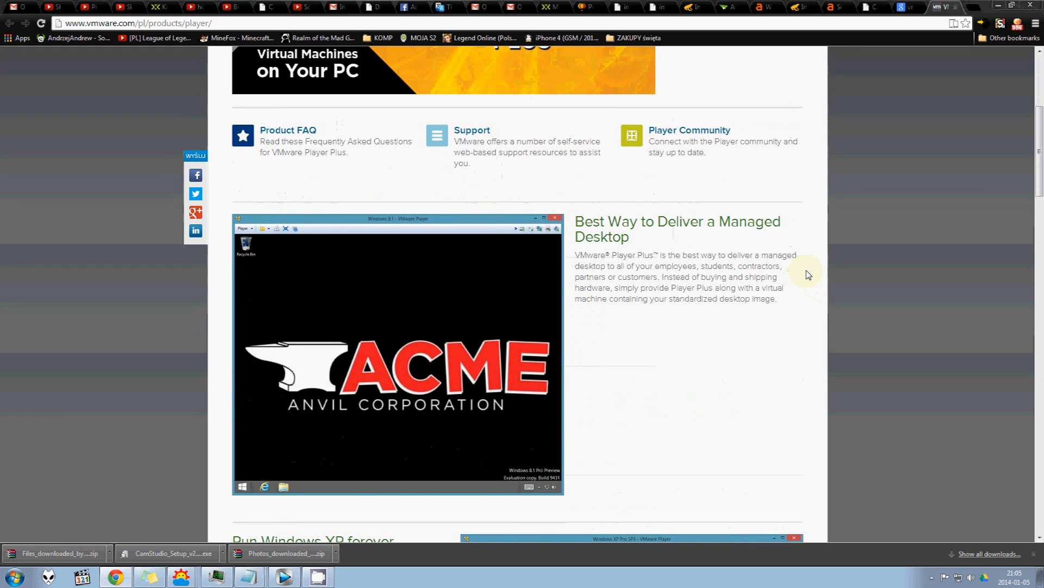
scroll(down, 3)
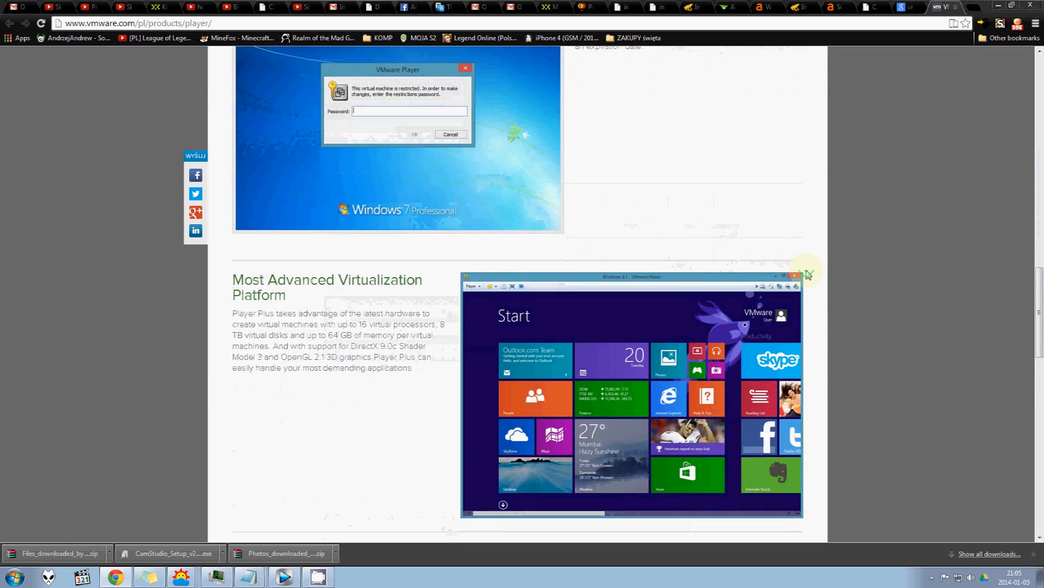
scroll(down, 3)
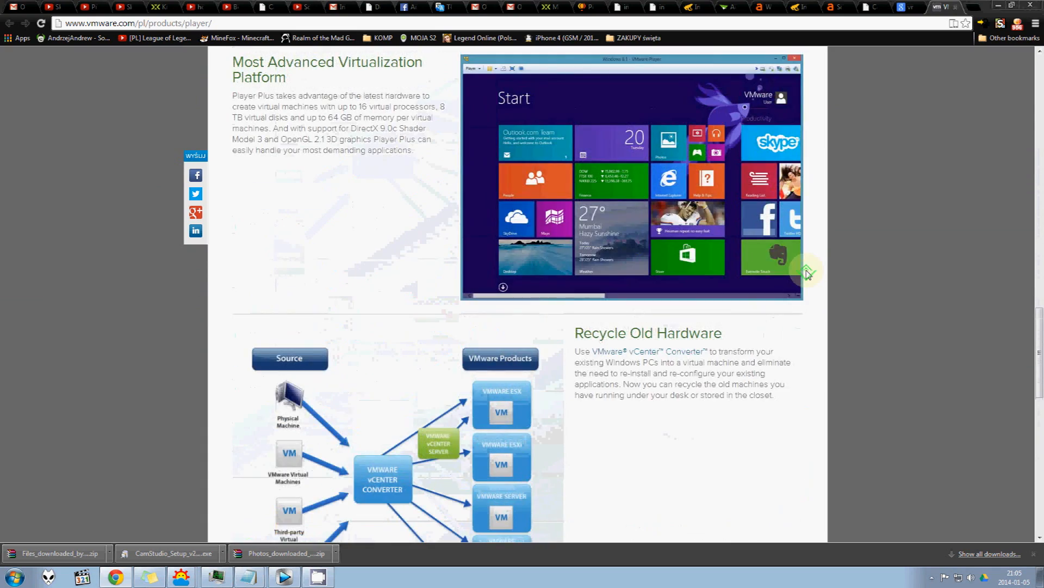
scroll(down, 3)
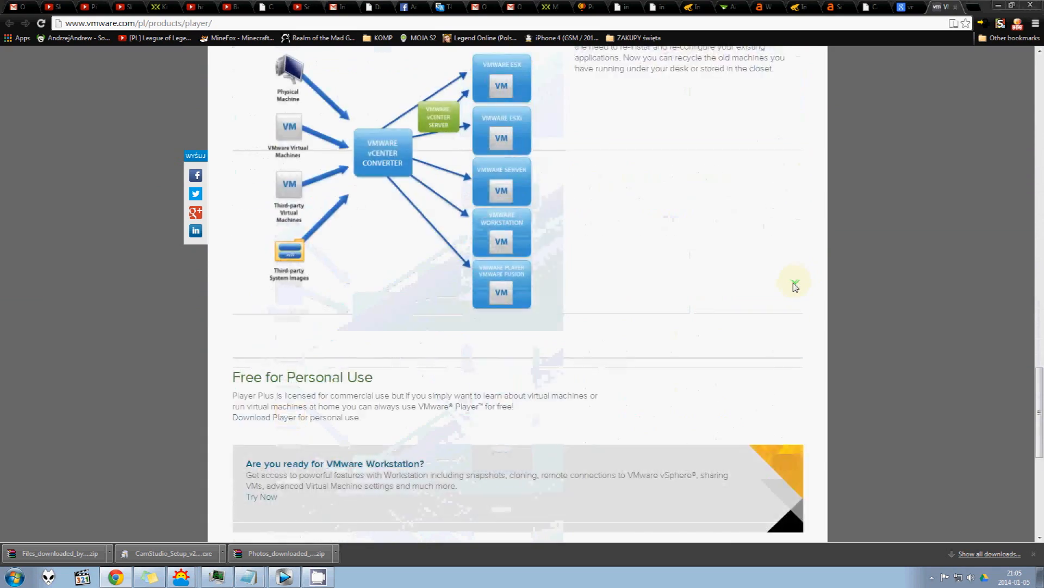
scroll(down, 3)
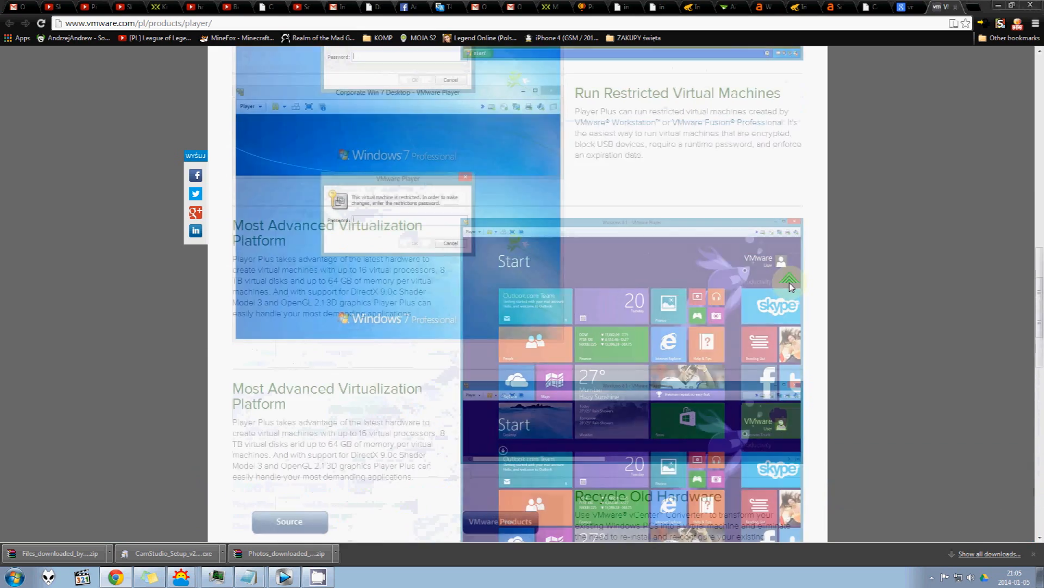
scroll(up, 3)
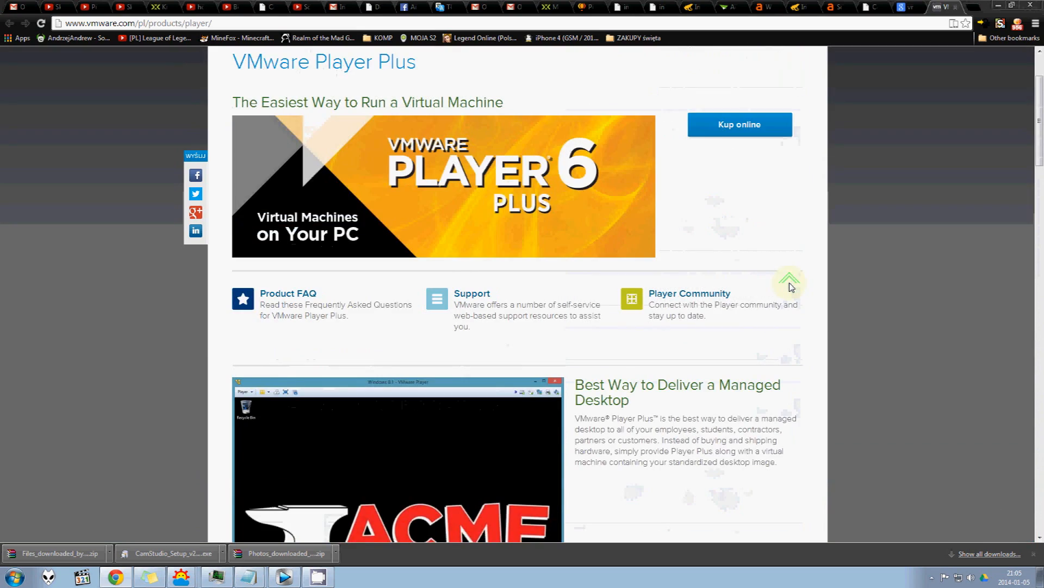
scroll(down, 3)
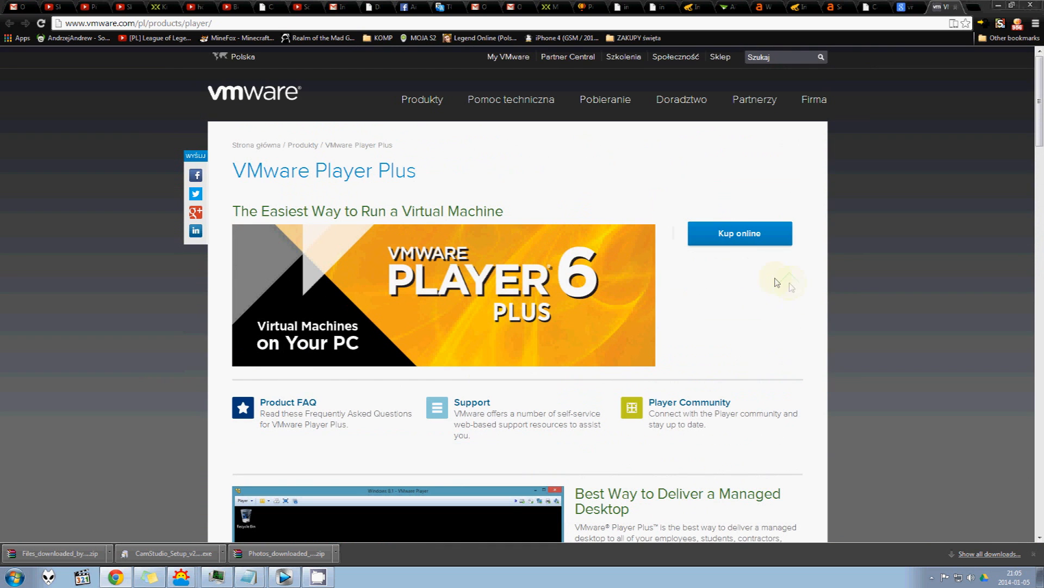
mouse_move(499, 280)
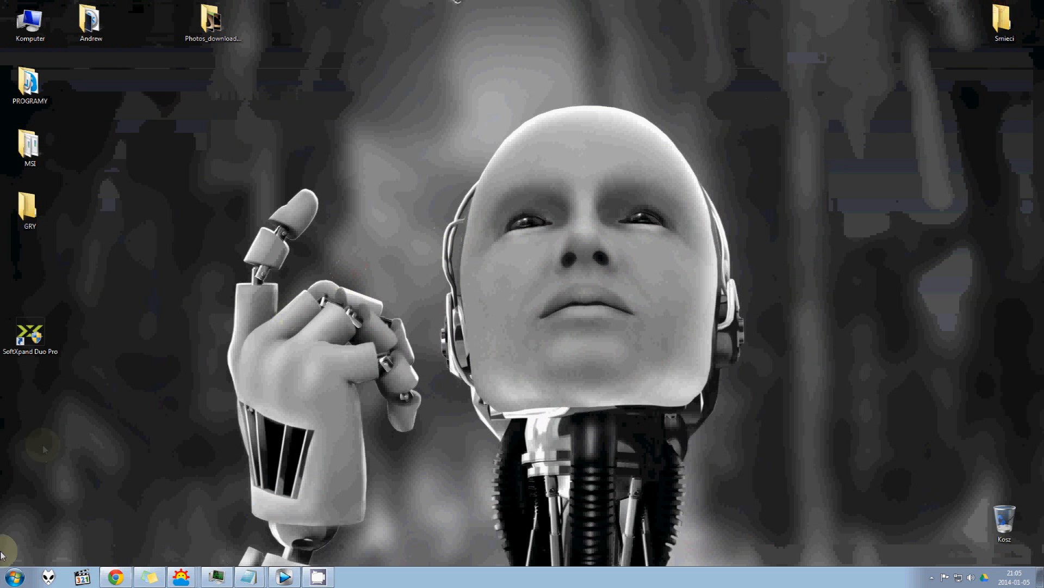
Launch VMware Player by searching 'vmware' in the Start menu
click(15, 577)
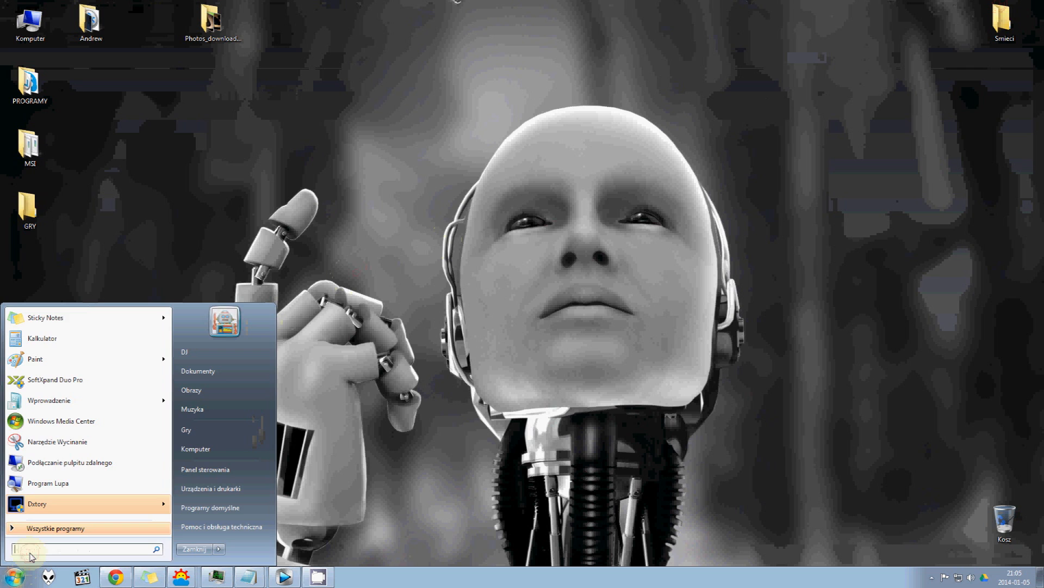
text(vmware)
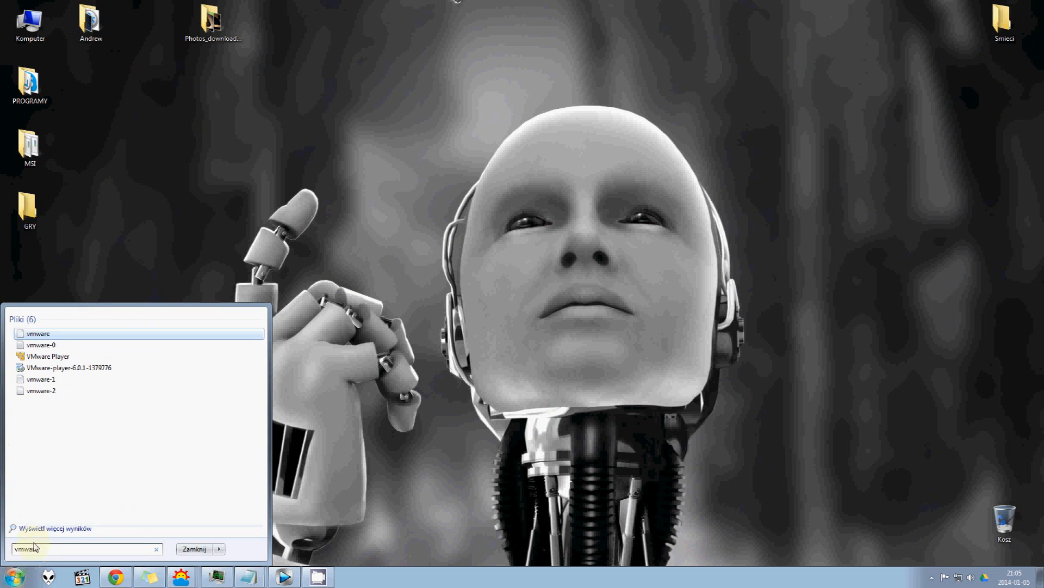
click(47, 355)
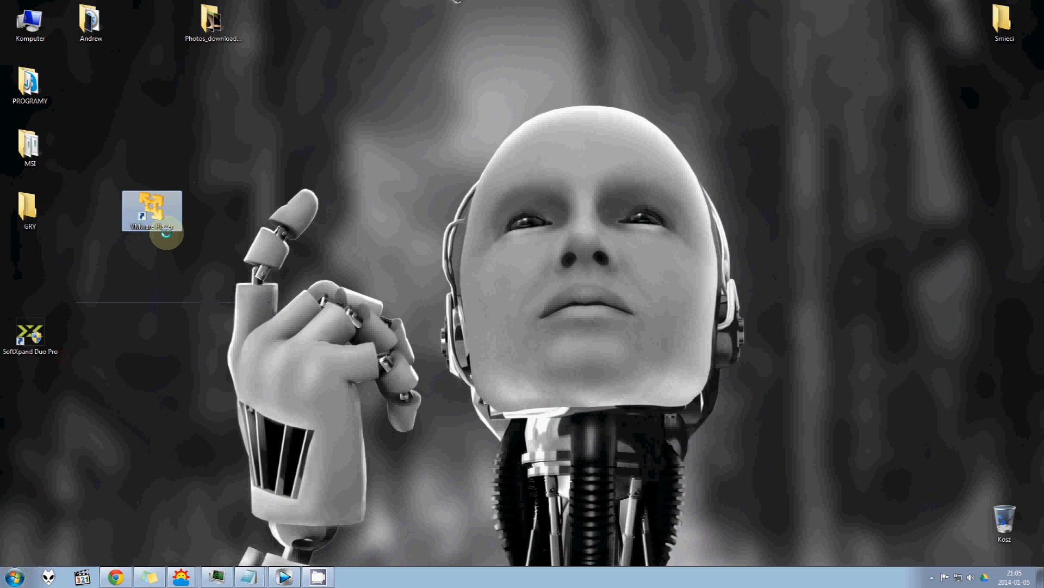
double_click(151, 210)
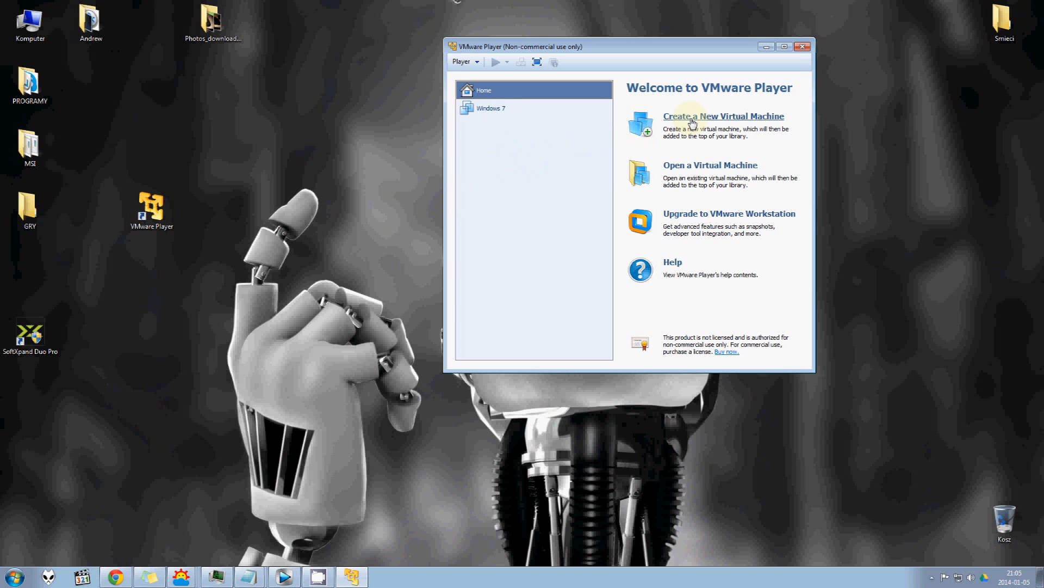
Start a new virtual machine from the Windows 7 ISO in Dane (E:) > #PROGRAMY#
click(724, 115)
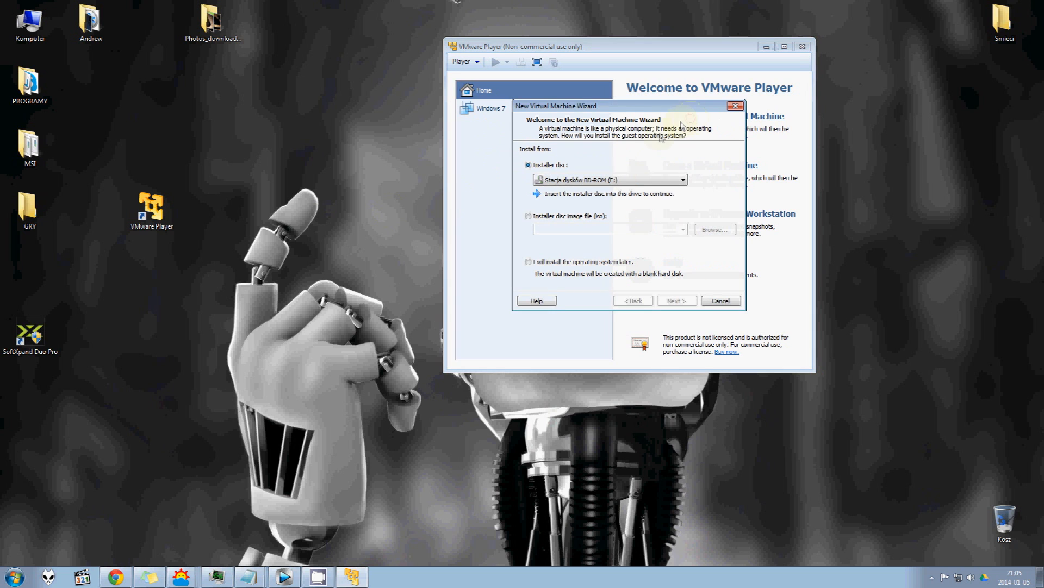
click(529, 216)
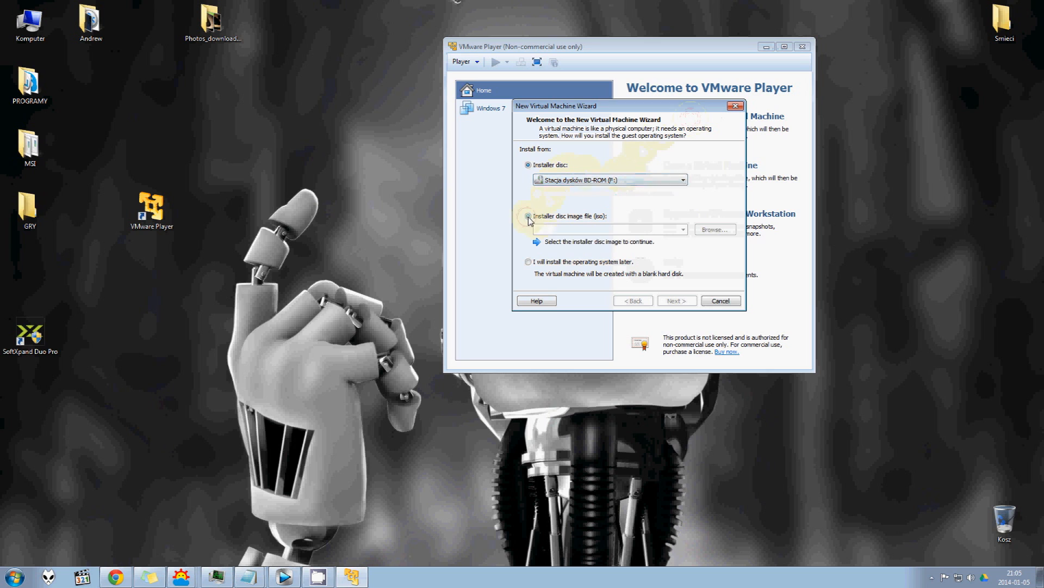
click(528, 216)
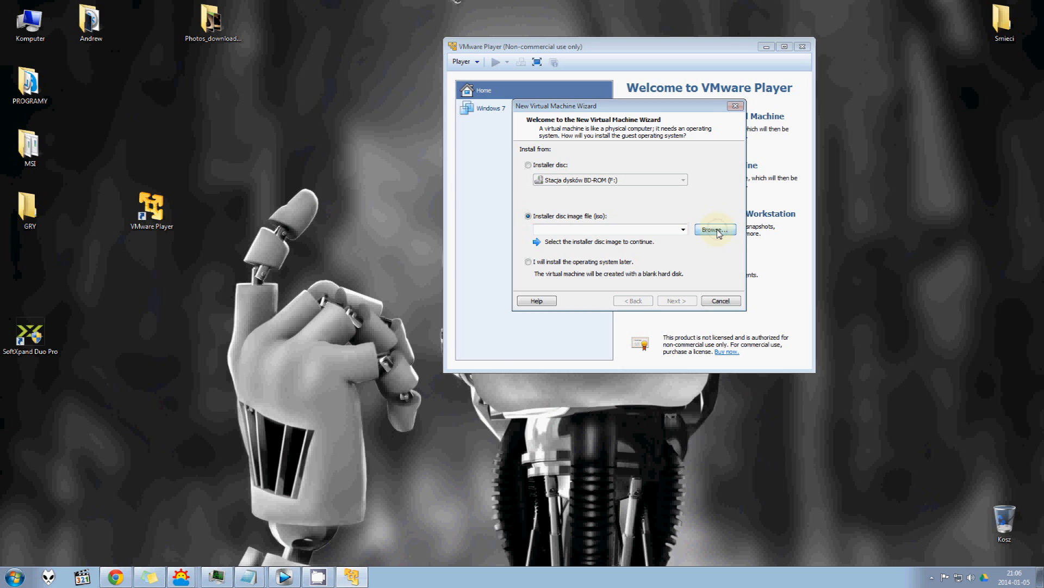
click(715, 229)
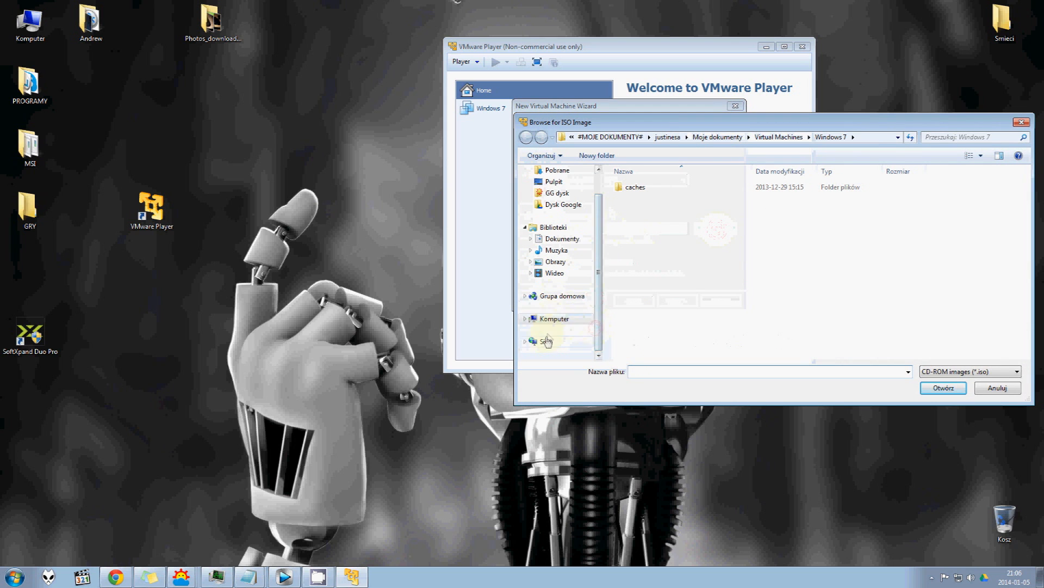
click(549, 340)
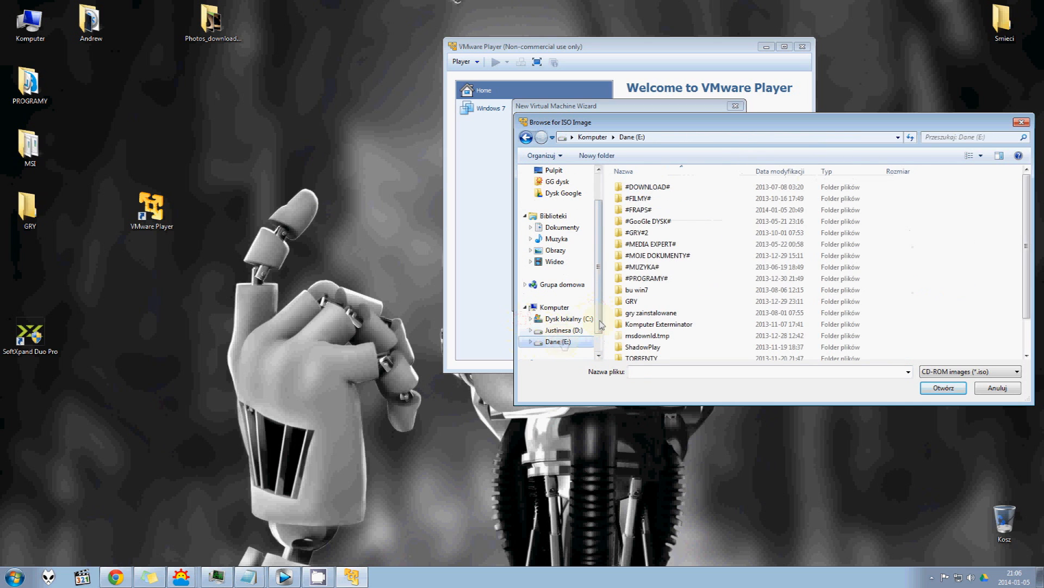
double_click(645, 278)
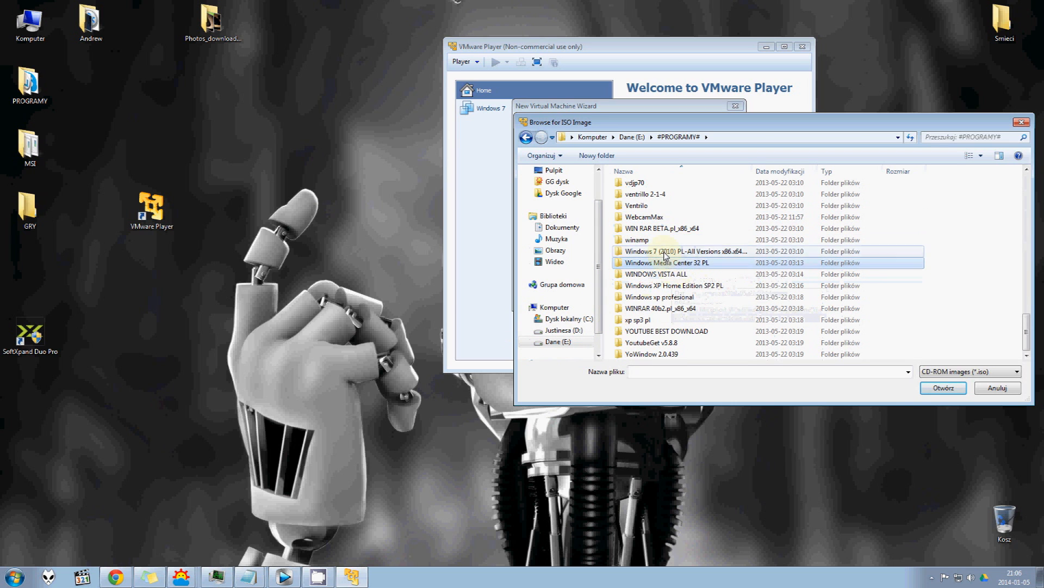
click(943, 388)
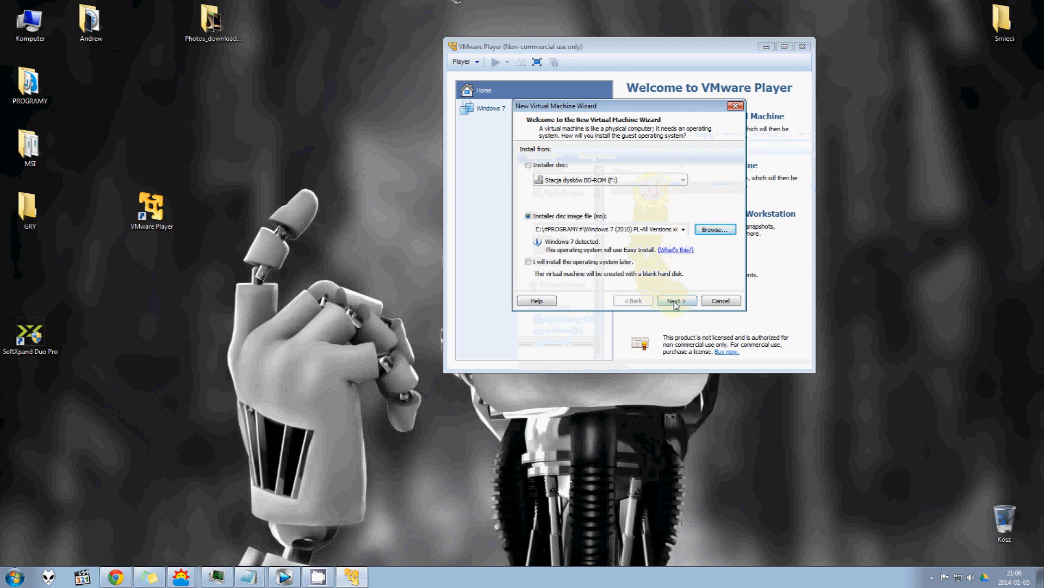
Leave the Windows product key empty and confirm continuing without it
click(677, 301)
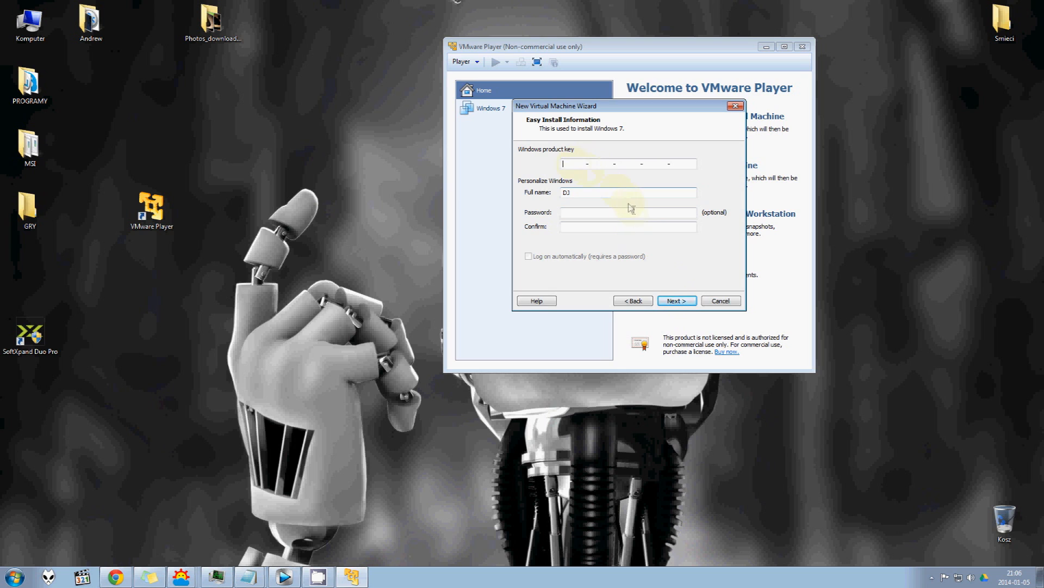
mouse_move(659, 260)
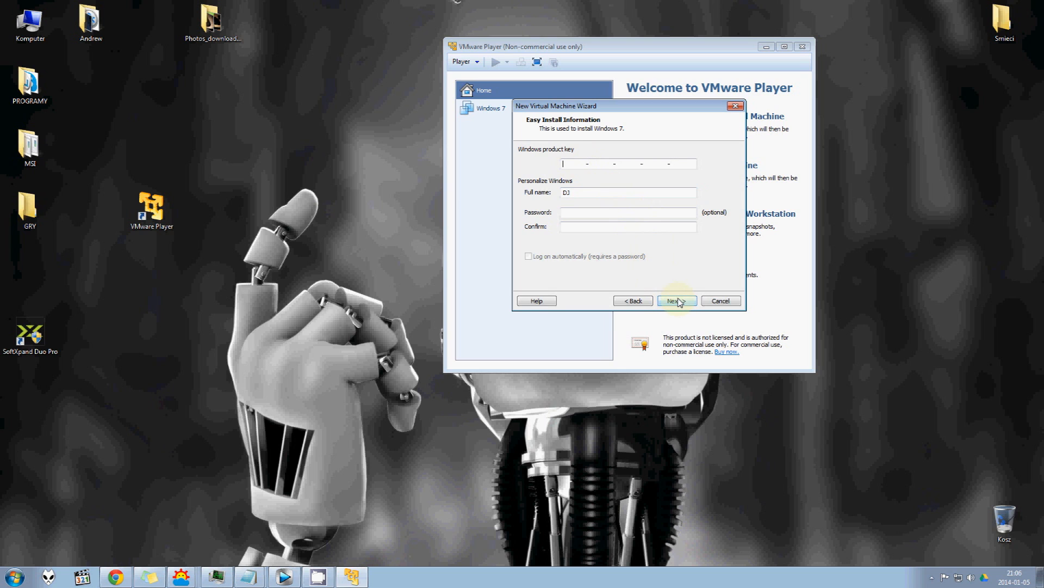
click(676, 301)
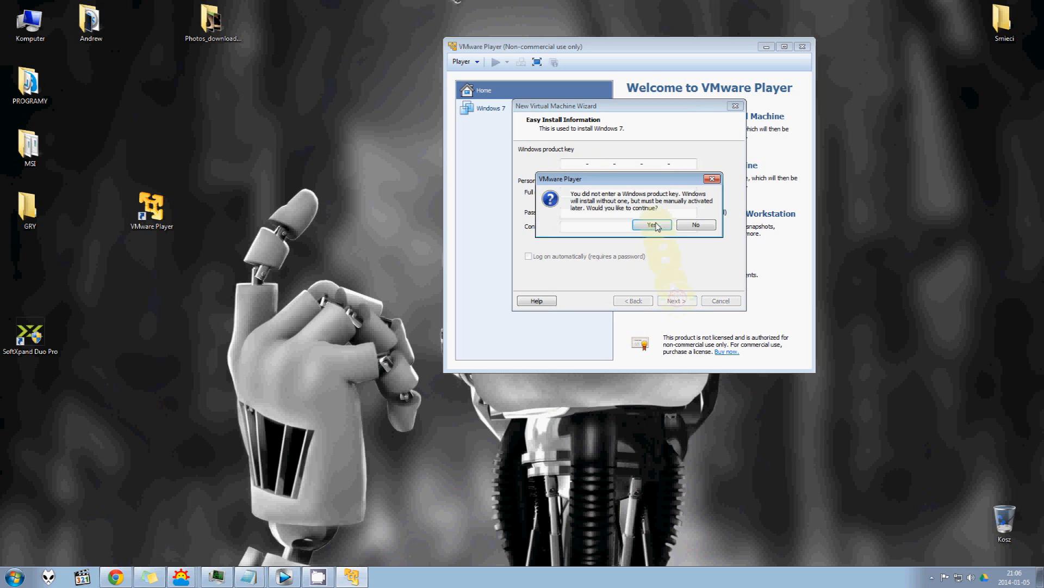
click(650, 225)
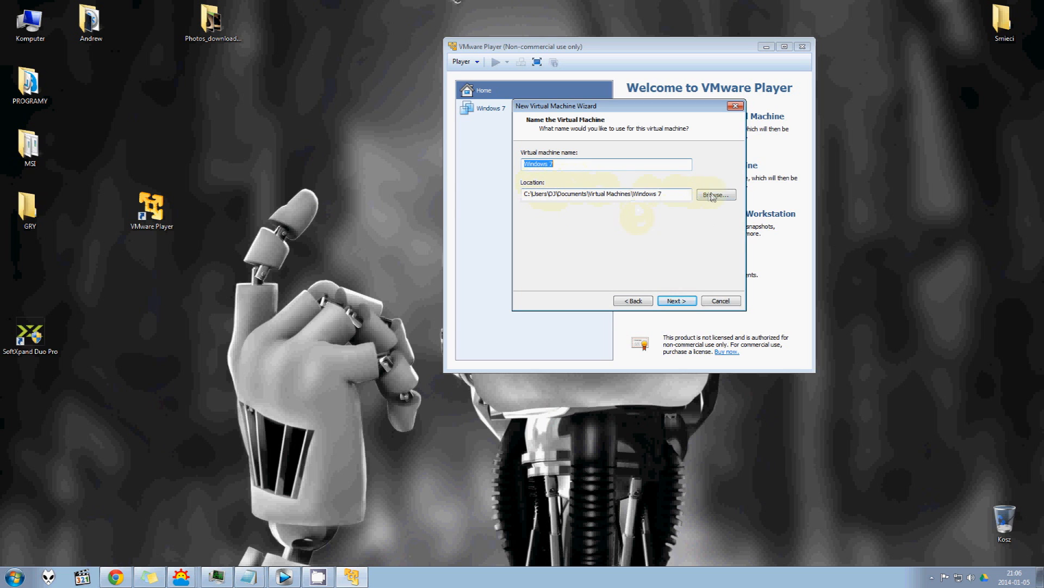
Name the virtual machine 'Windows 7 test', keeping the default storage location
click(714, 194)
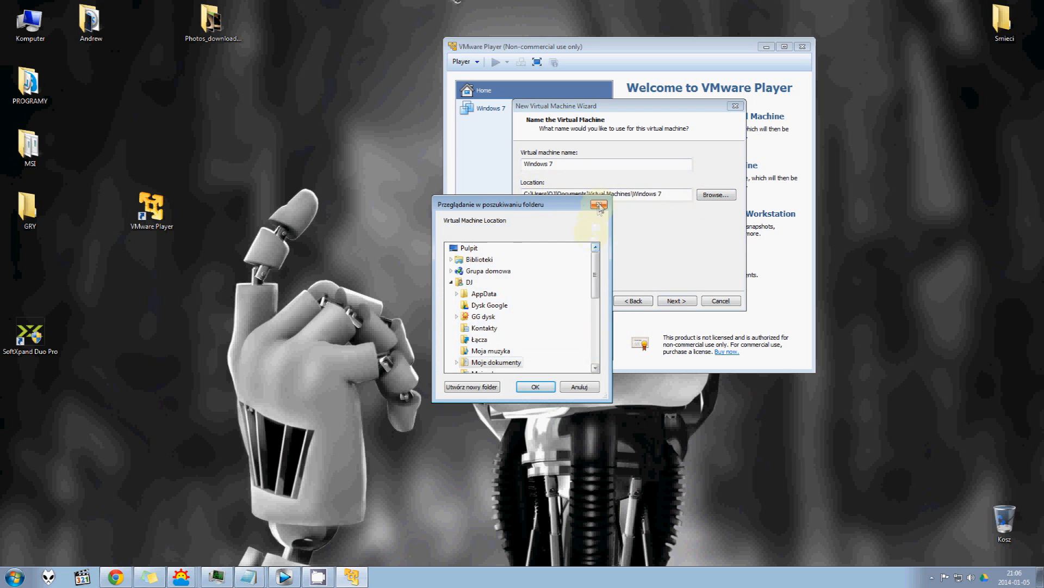
click(599, 204)
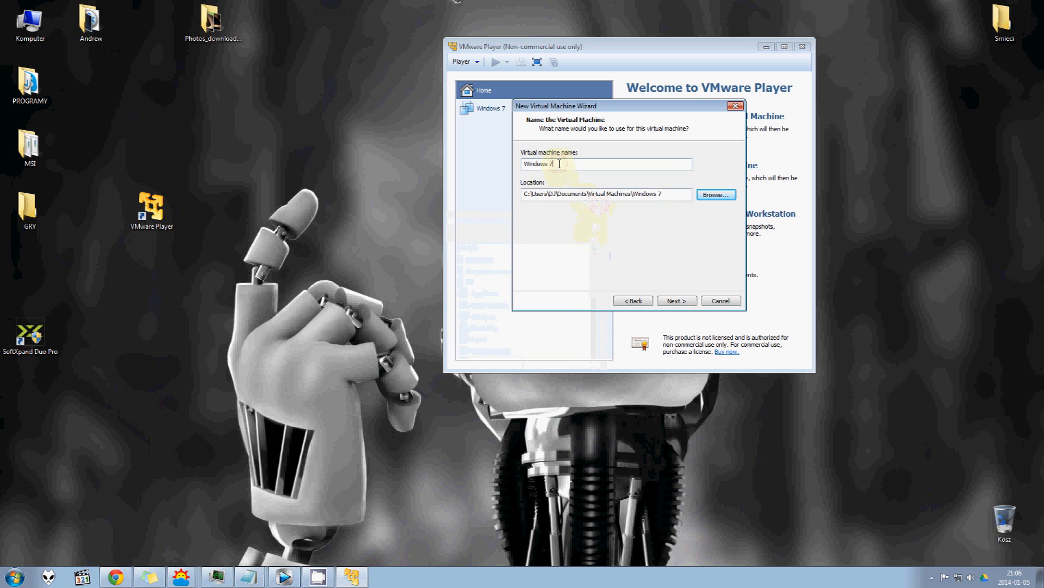
text(test)
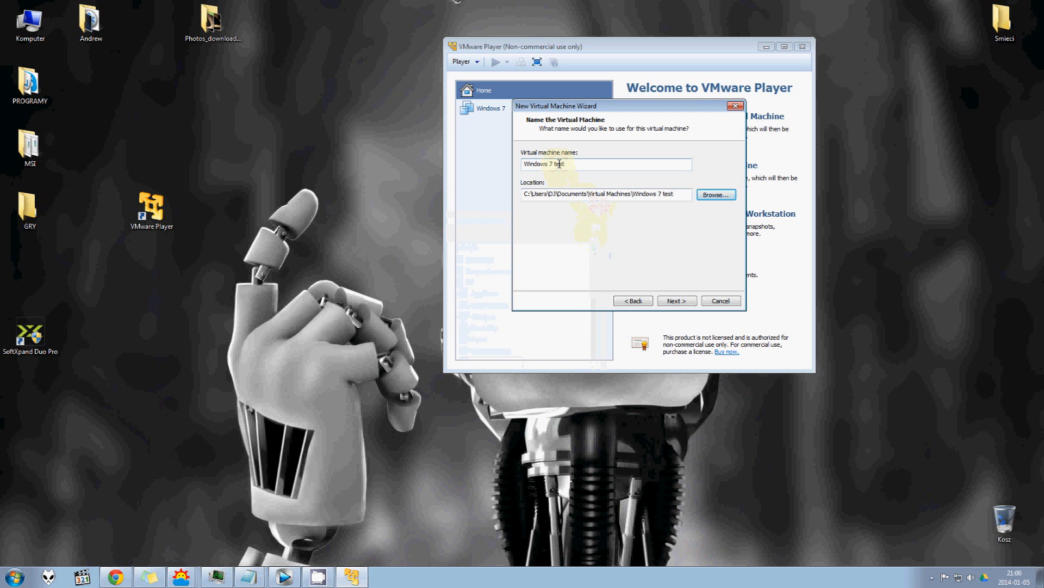
click(676, 300)
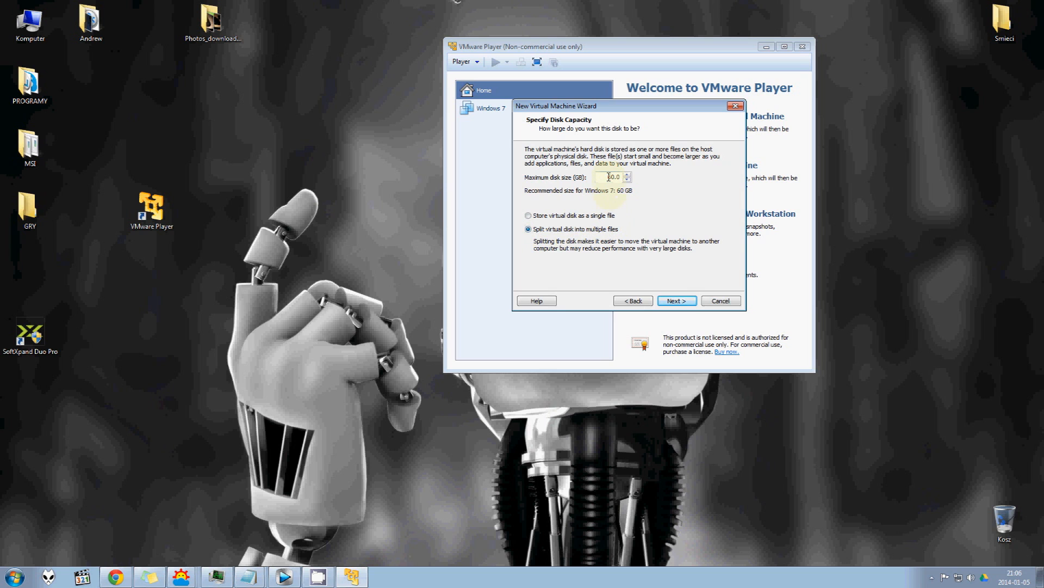
Accept the 60 GB split disk, turn off power-on after creation, and finish
click(675, 300)
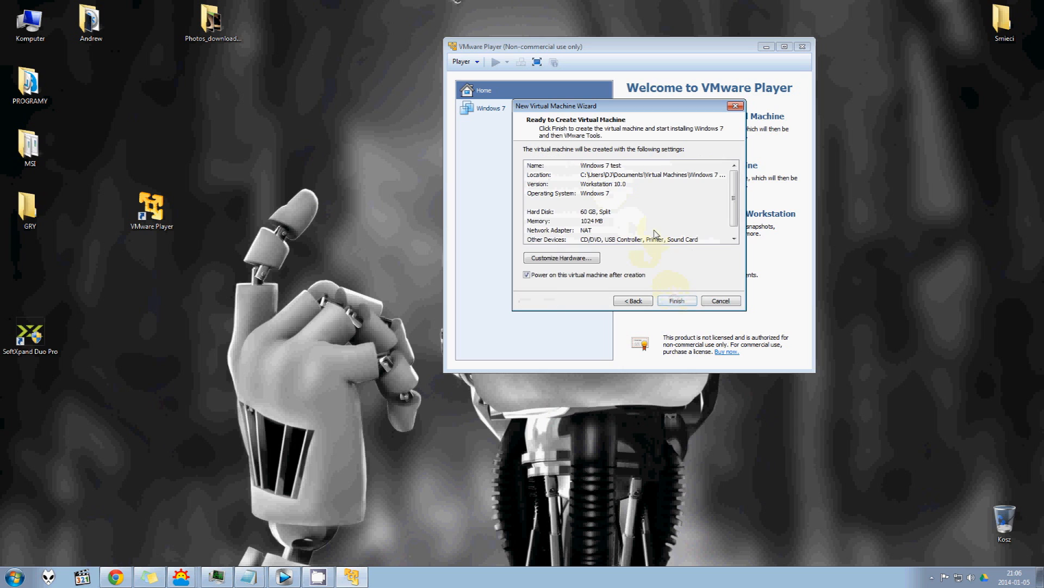
mouse_move(615, 249)
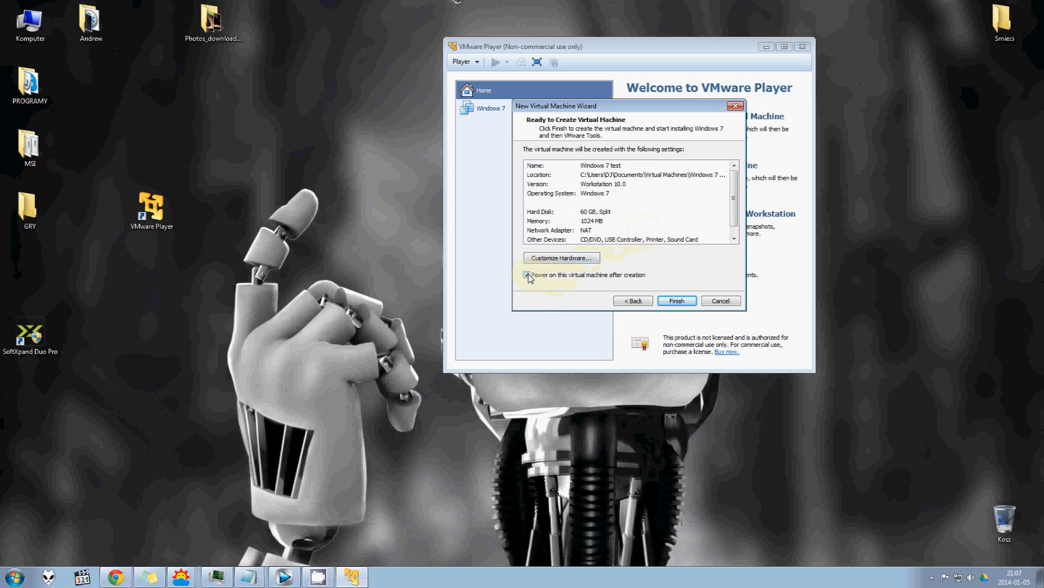
click(528, 274)
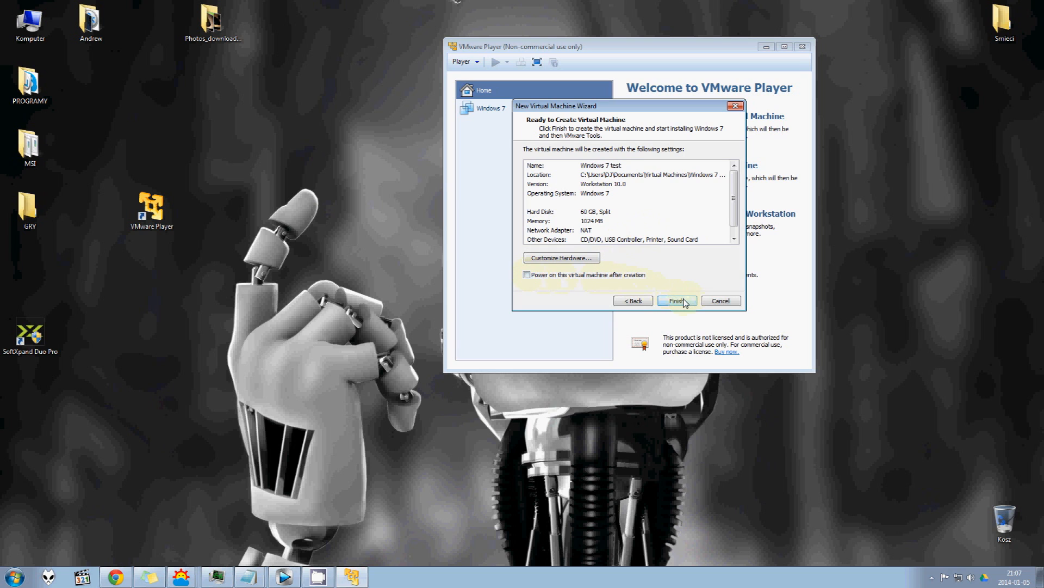
click(676, 300)
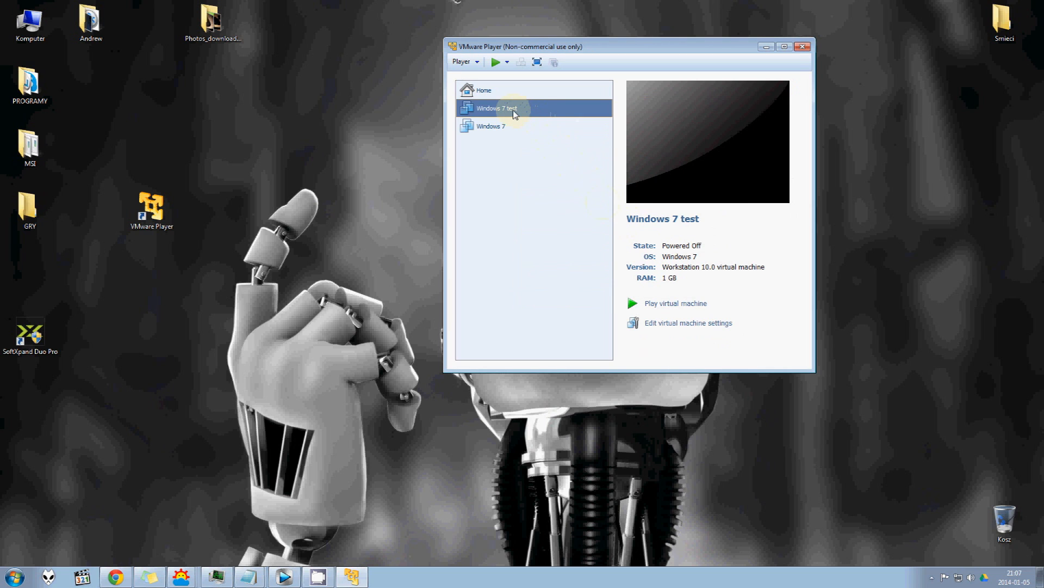
In Windows 7 test's settings, set the memory slider to about 2.5 GB
right_click(513, 107)
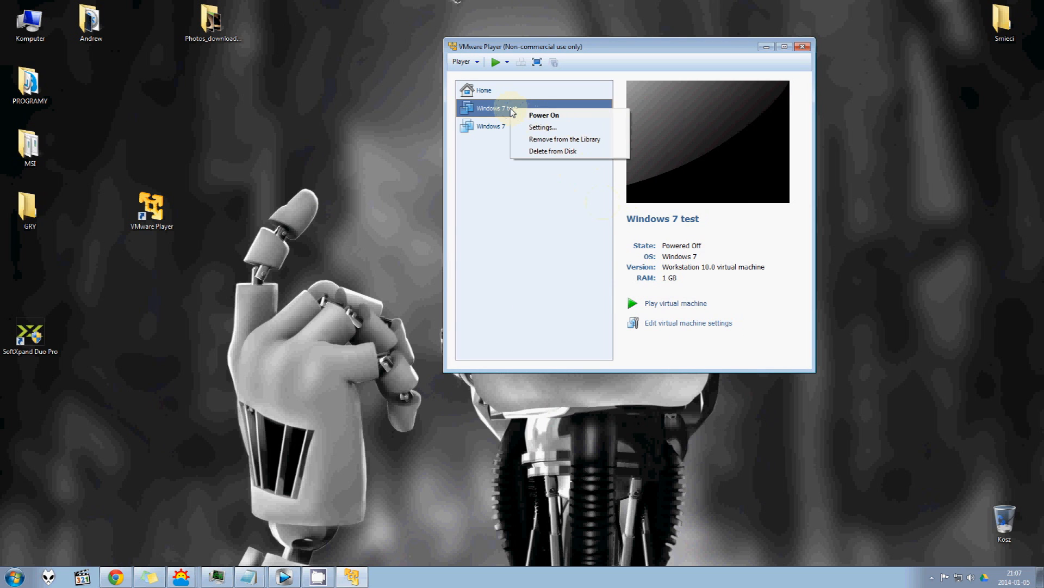
click(542, 127)
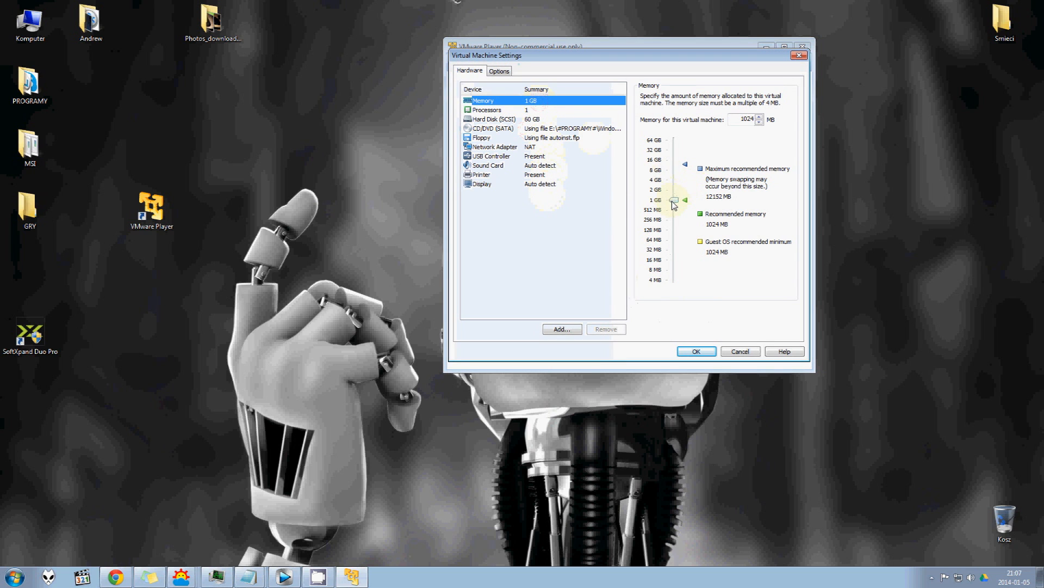
drag(674, 205, 674, 193)
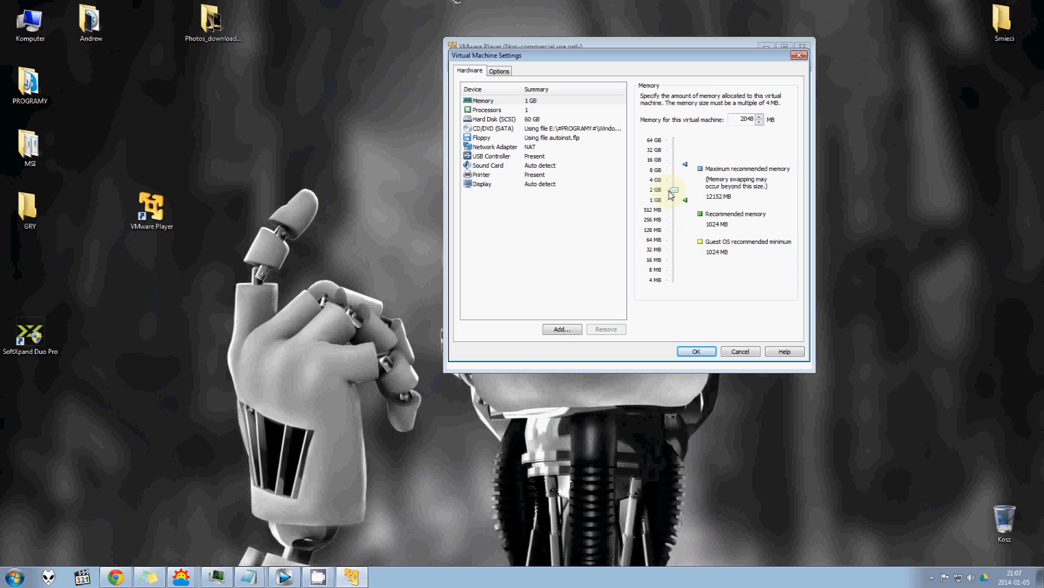
drag(674, 196, 673, 186)
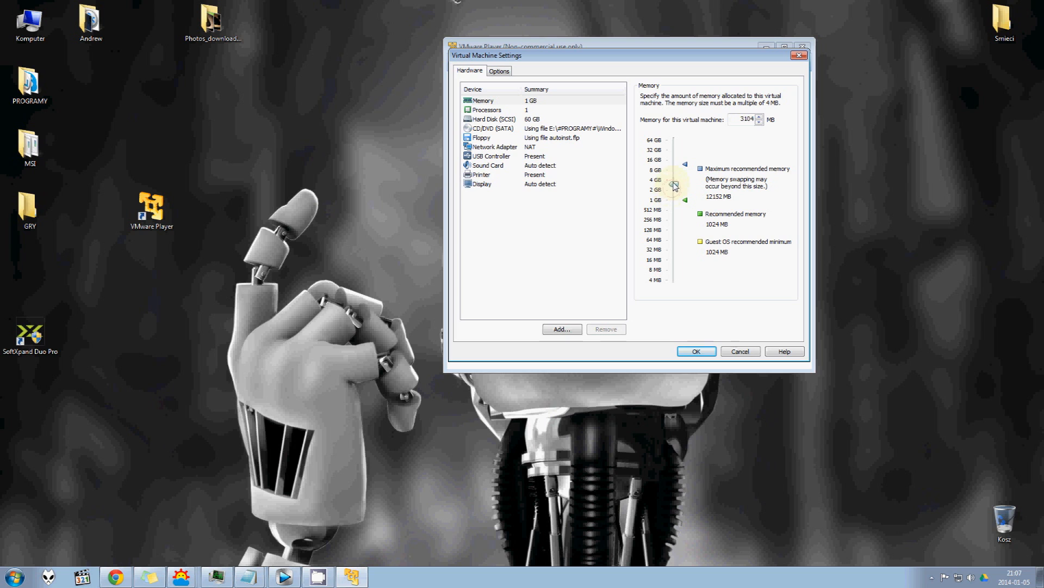
drag(674, 187, 674, 171)
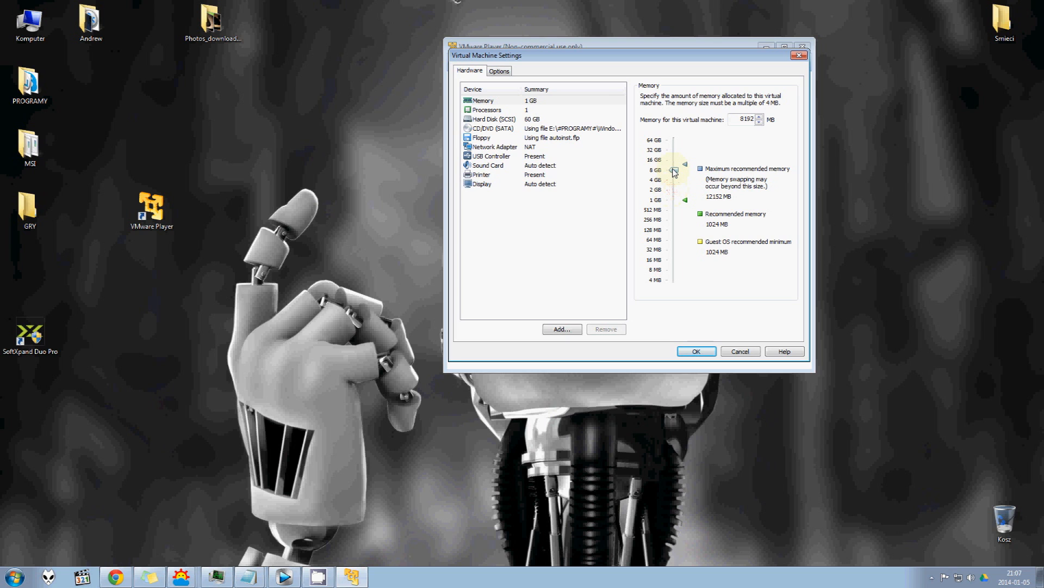
drag(674, 170, 674, 174)
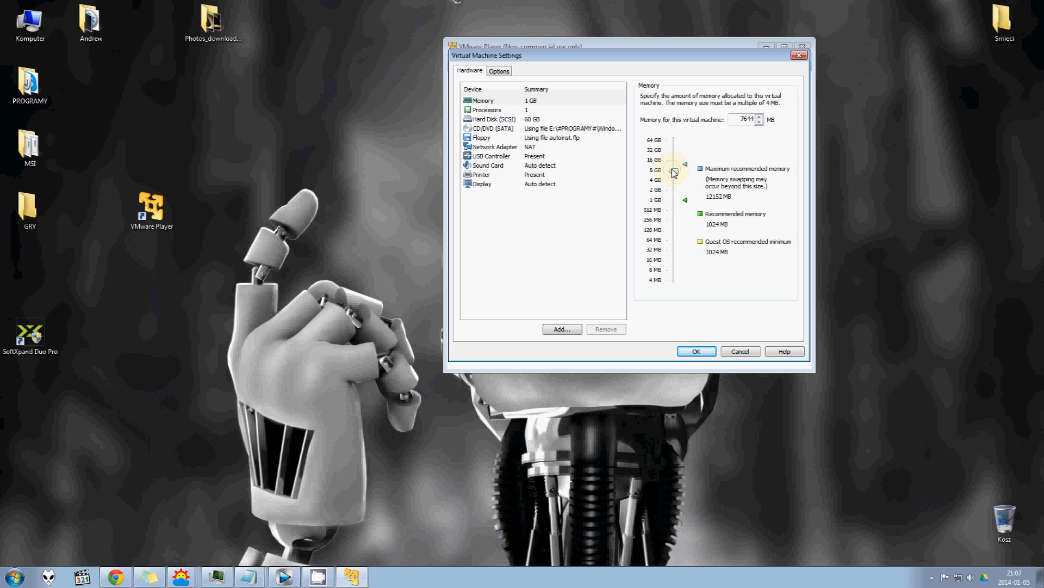
right_click(30, 20)
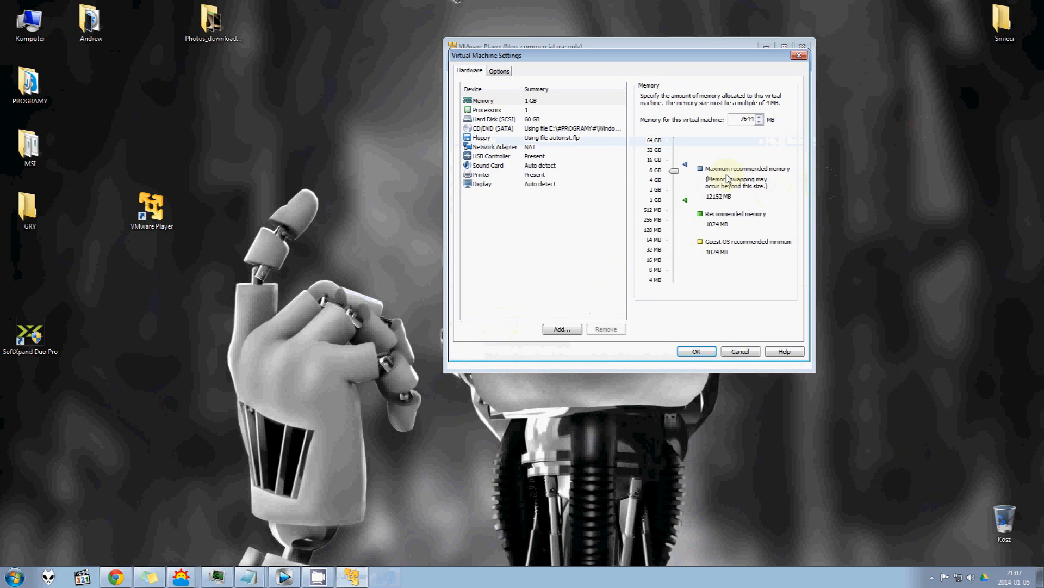
drag(685, 162, 674, 194)
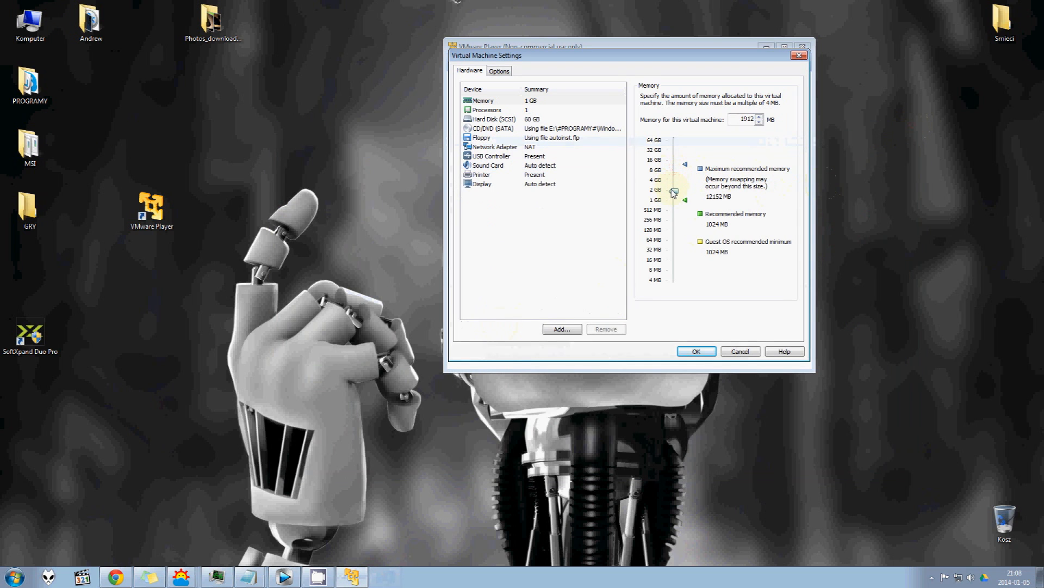
click(674, 193)
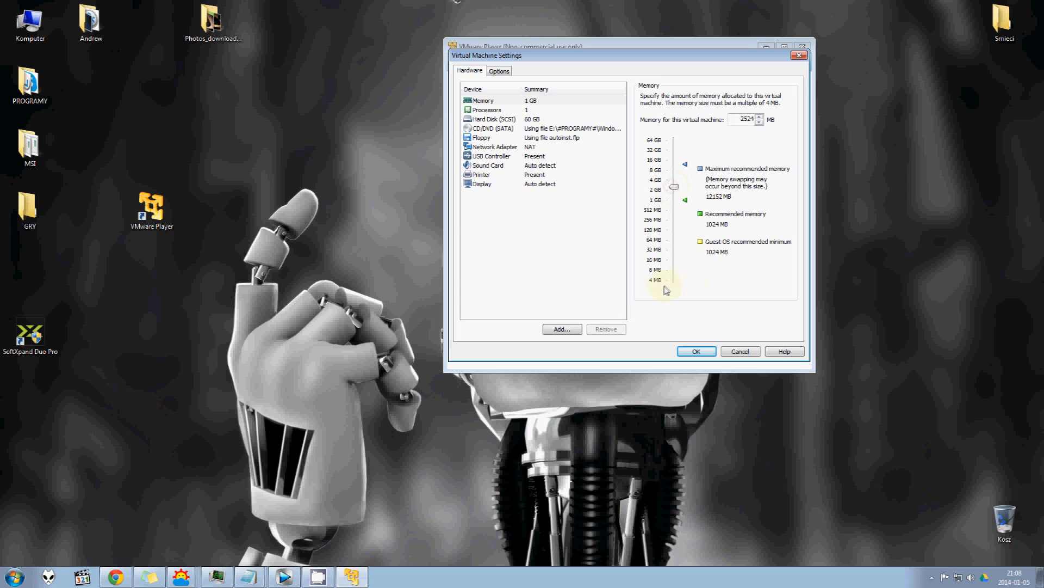
click(486, 109)
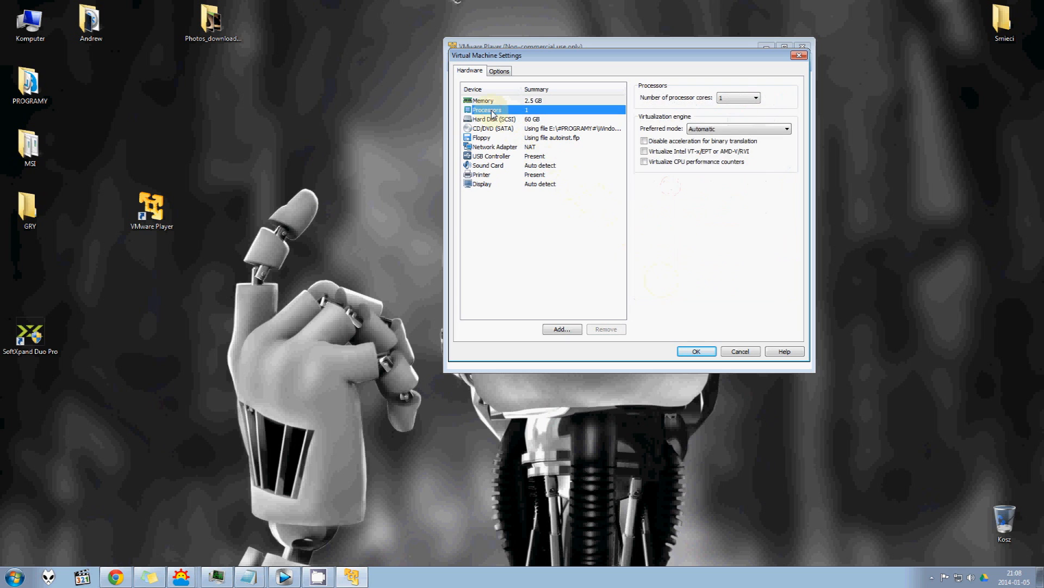
Choose 4 in the processor cores list for Windows 7 test
click(756, 97)
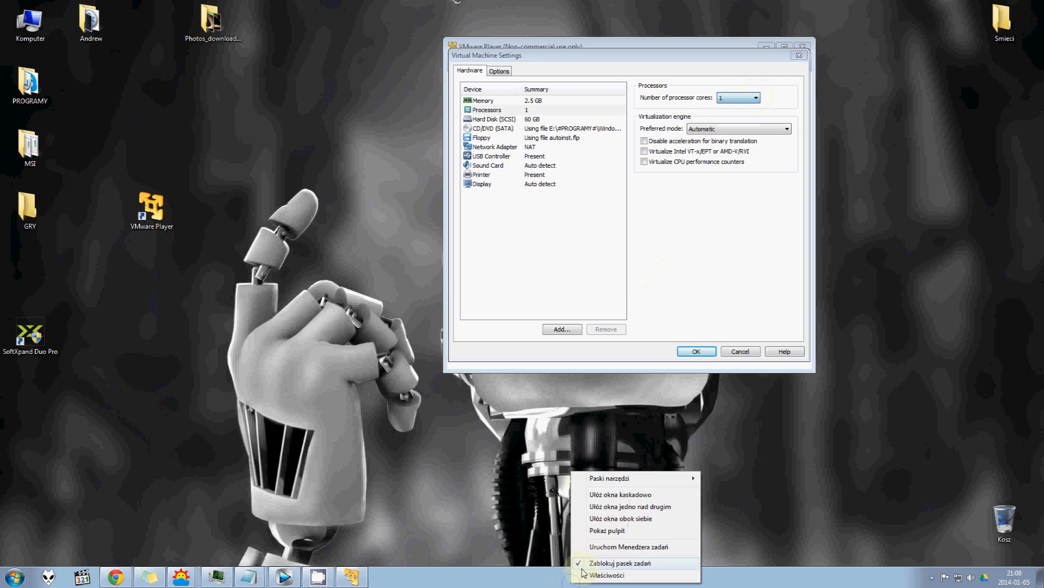
click(629, 546)
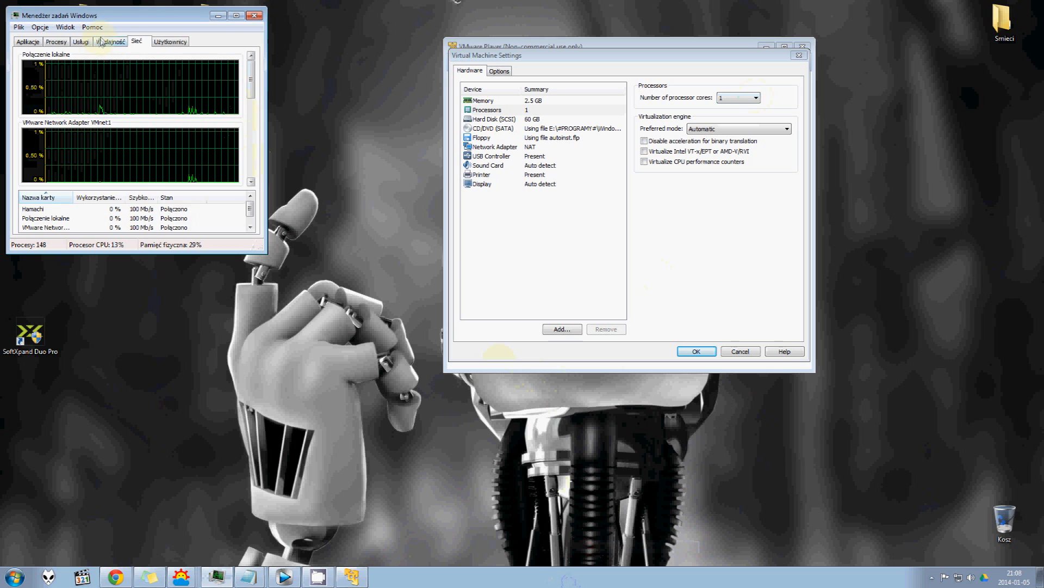
click(255, 15)
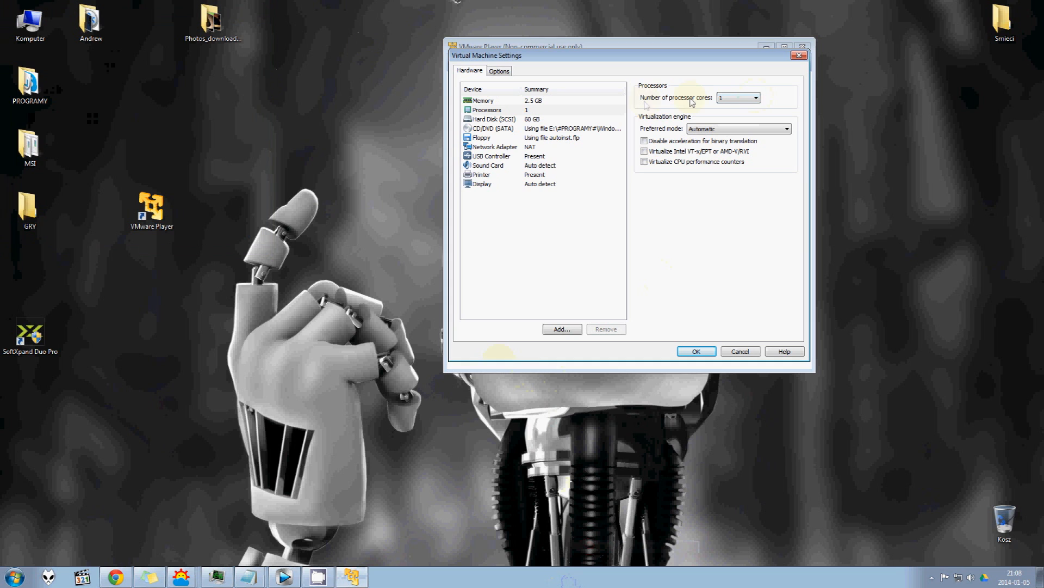
click(755, 97)
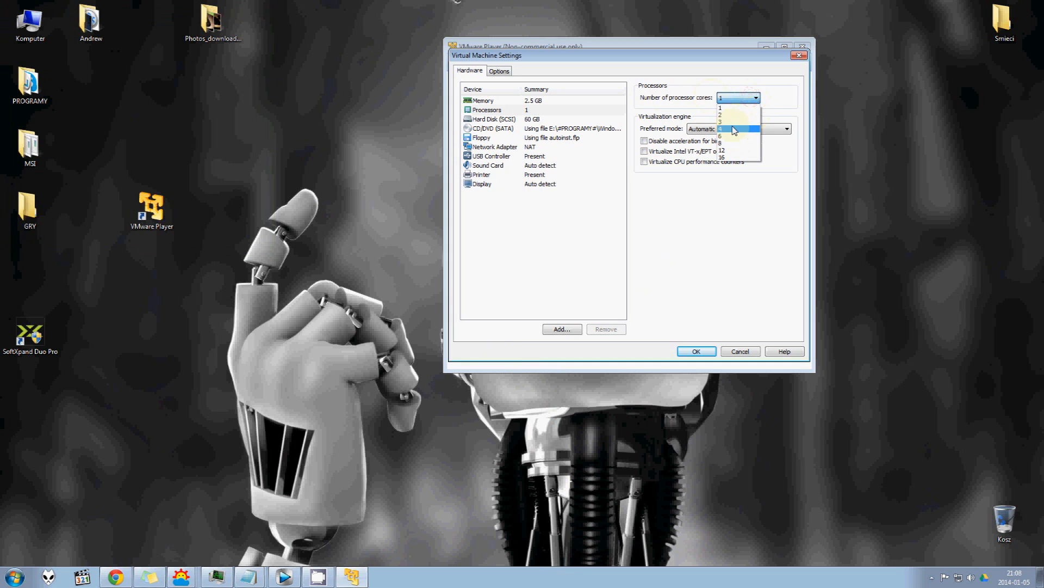
click(720, 128)
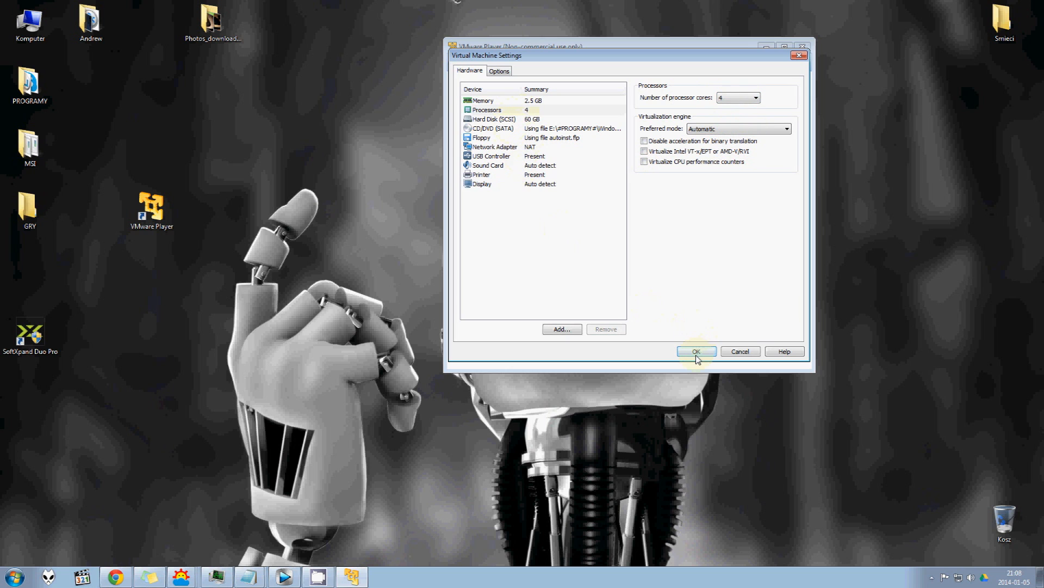
Save the VM settings and power on the Windows 7 test machine
click(697, 350)
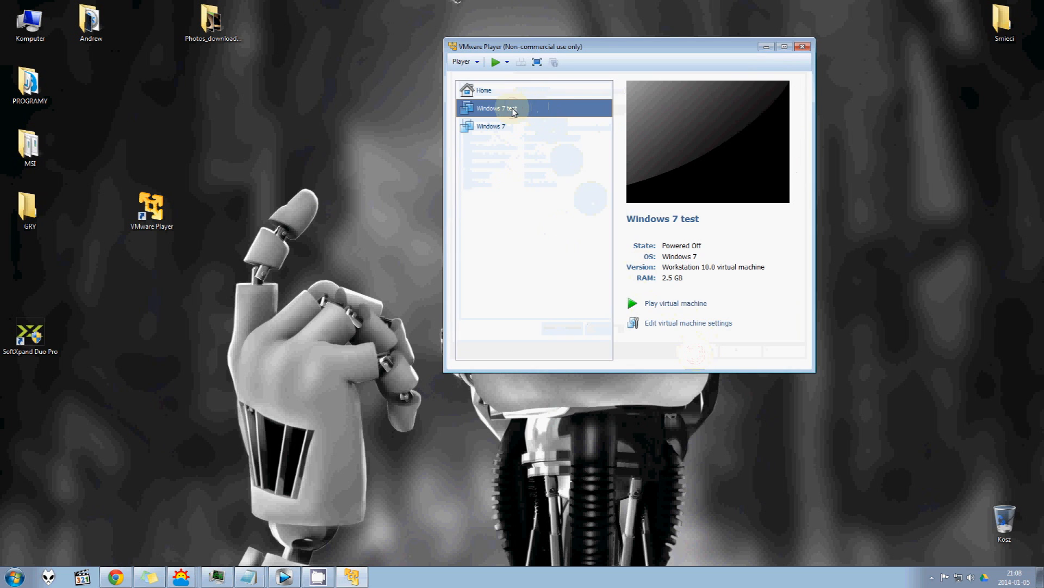
click(674, 303)
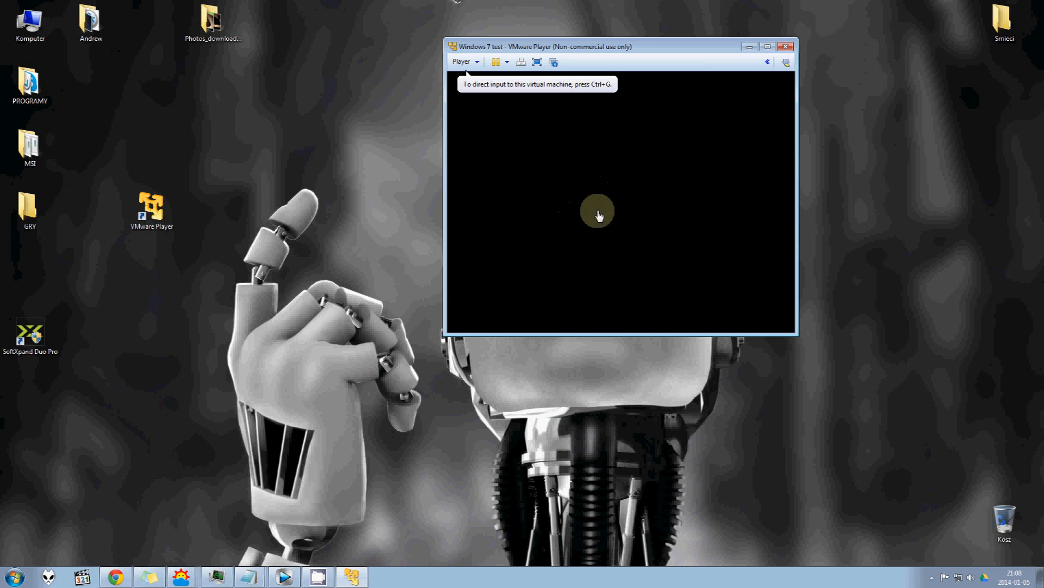
mouse_move(601, 203)
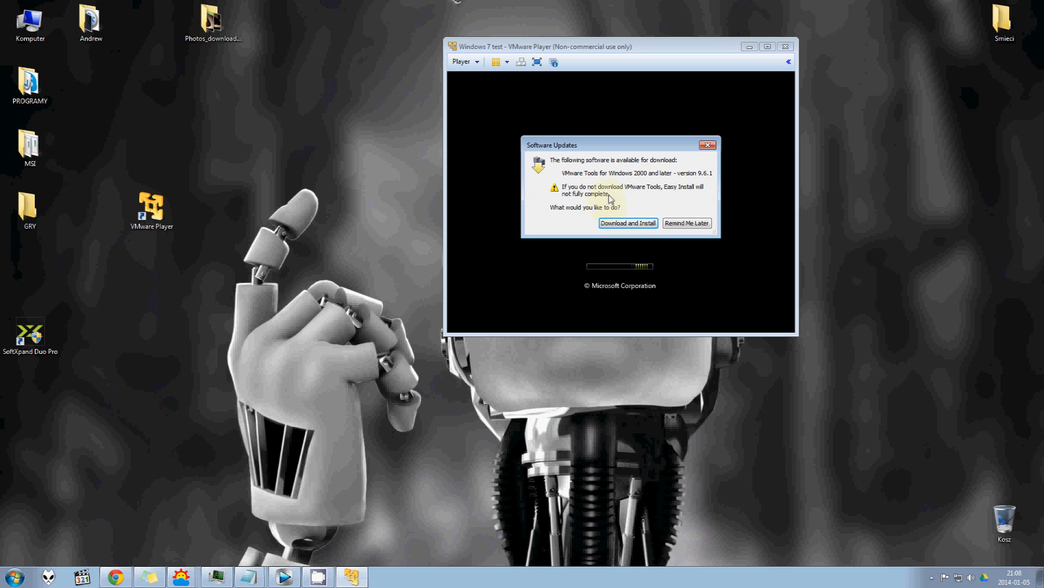
mouse_move(644, 180)
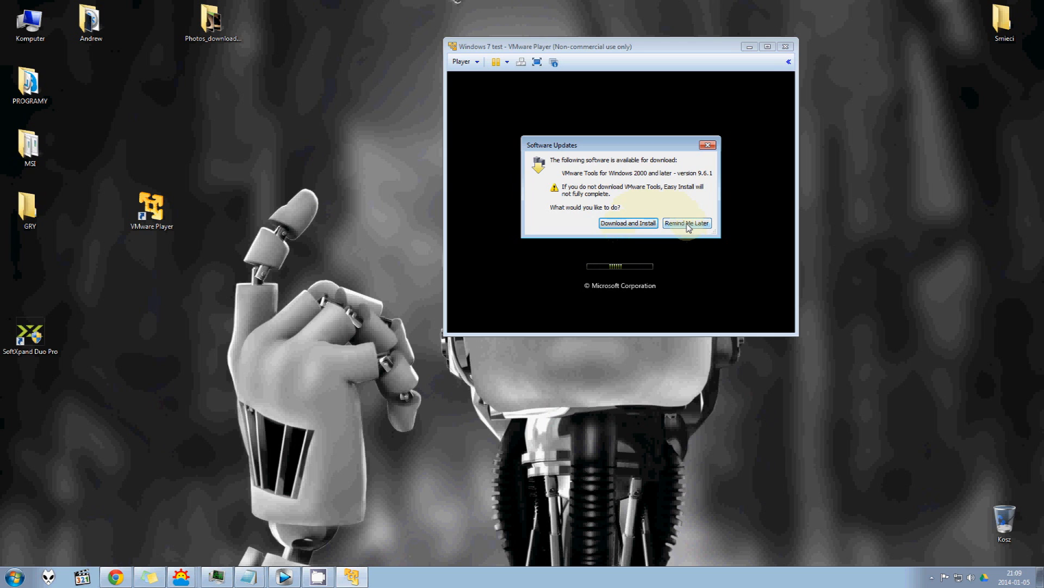
Postpone the VMware Tools download and continue setup with Windows 7 Ultimate x64
click(686, 223)
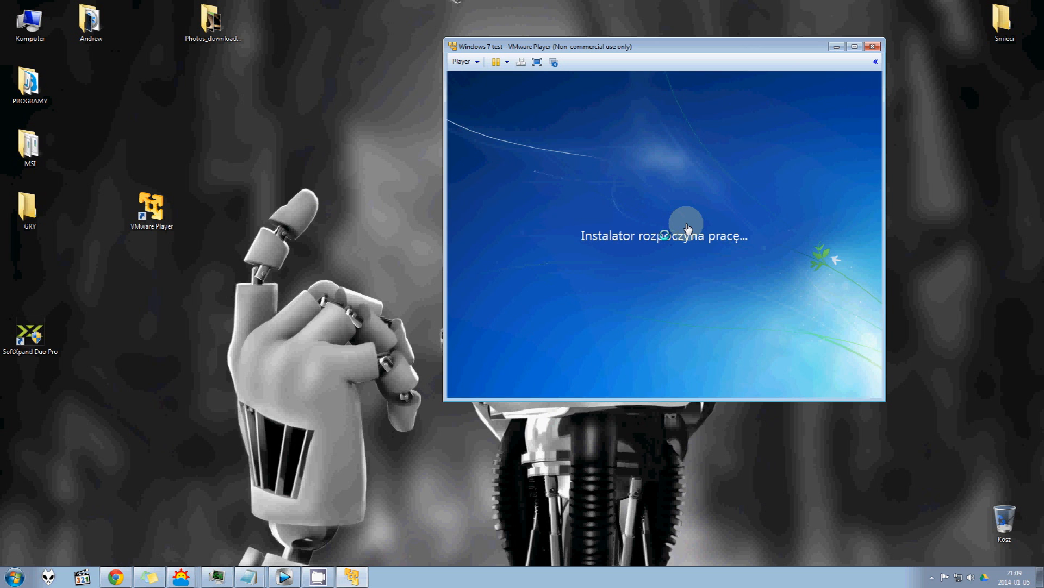
drag(665, 46, 453, 44)
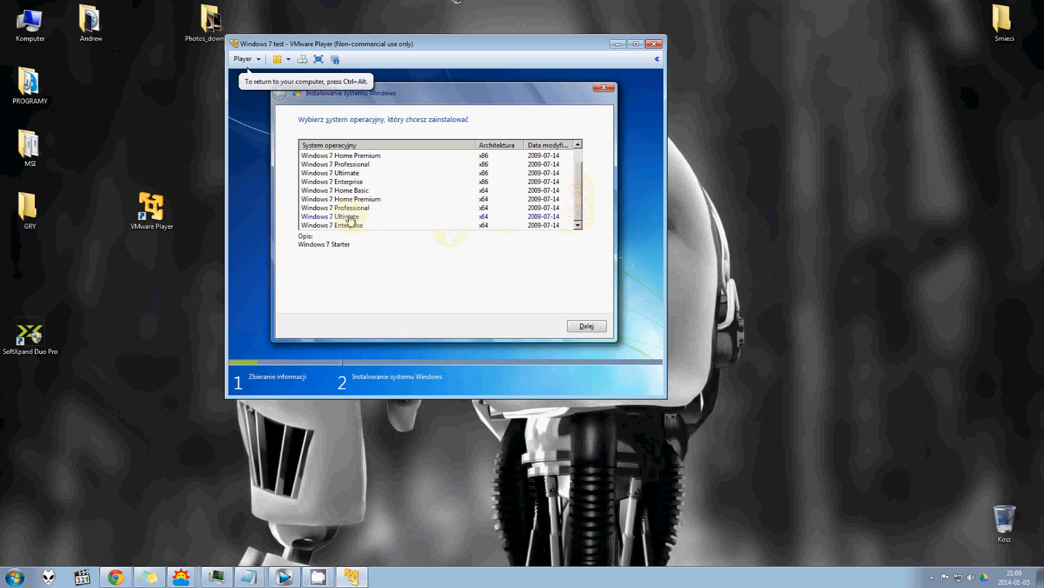
click(330, 216)
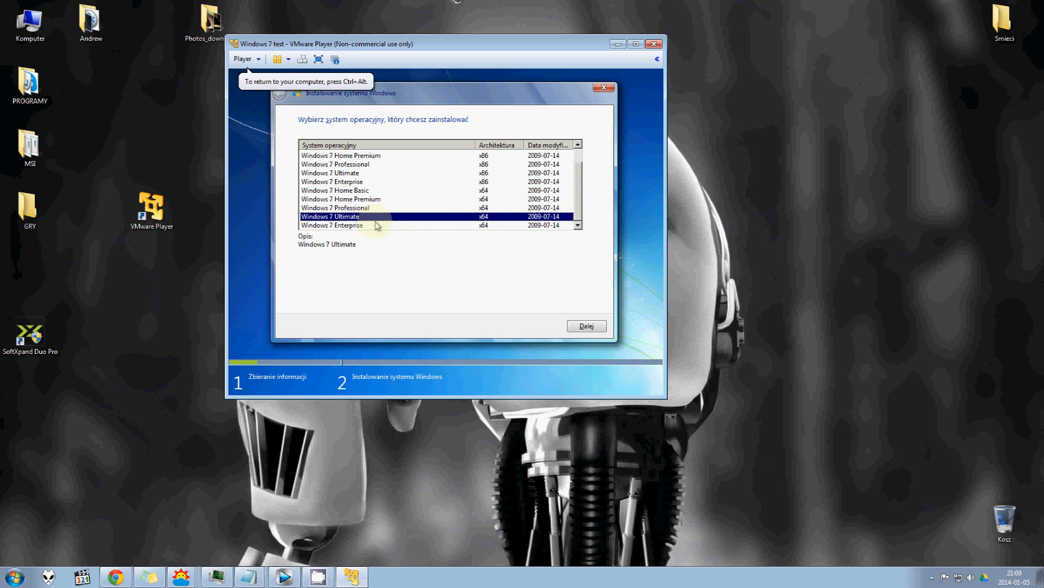
mouse_move(424, 235)
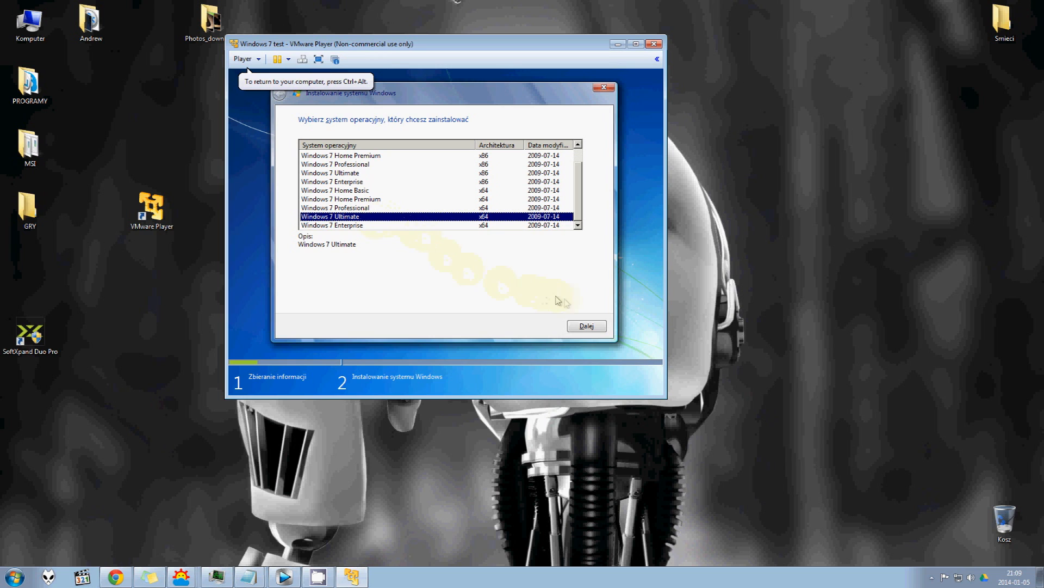
click(587, 325)
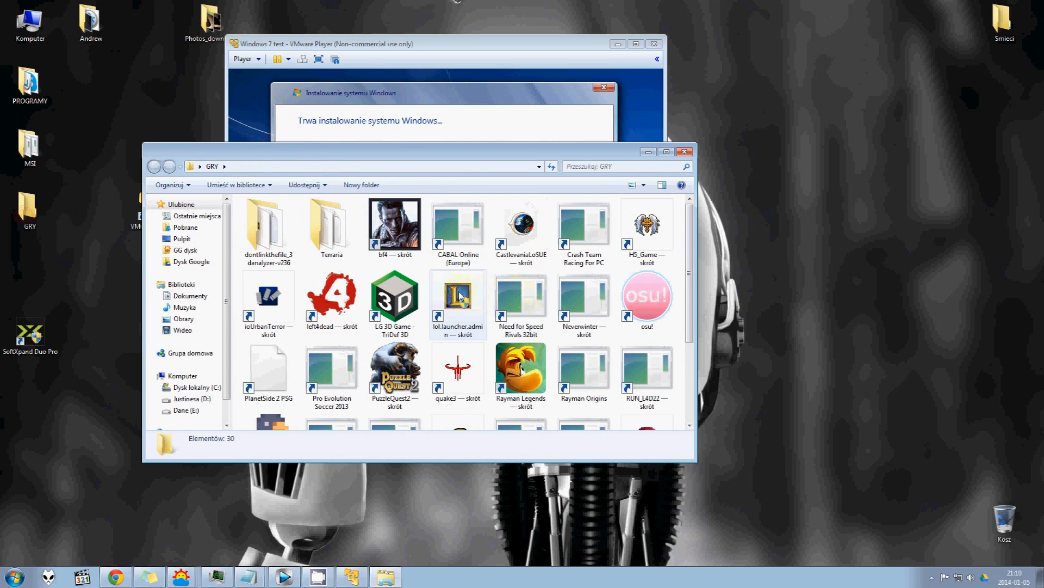
Wait for Windows setup to copy files and restart, then open the host Start menu
click(685, 152)
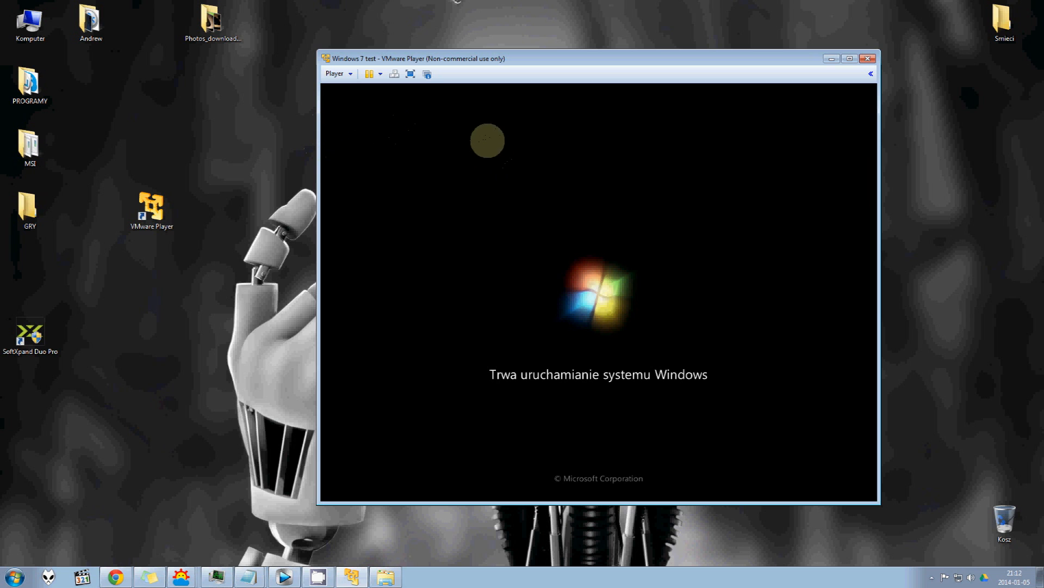
click(12, 576)
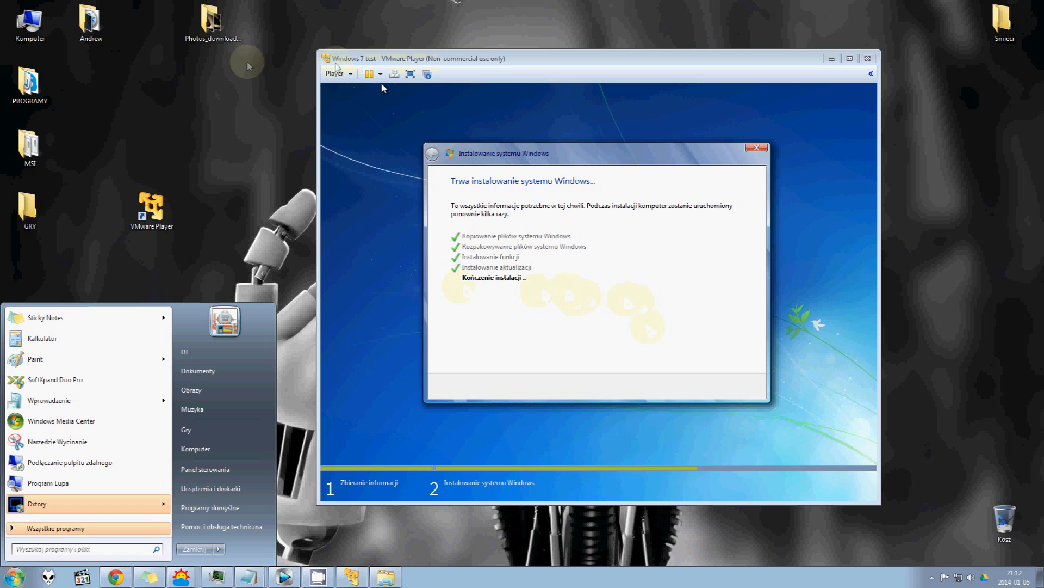
Start rating the host computer on the Performance Information and Tools page
right_click(30, 23)
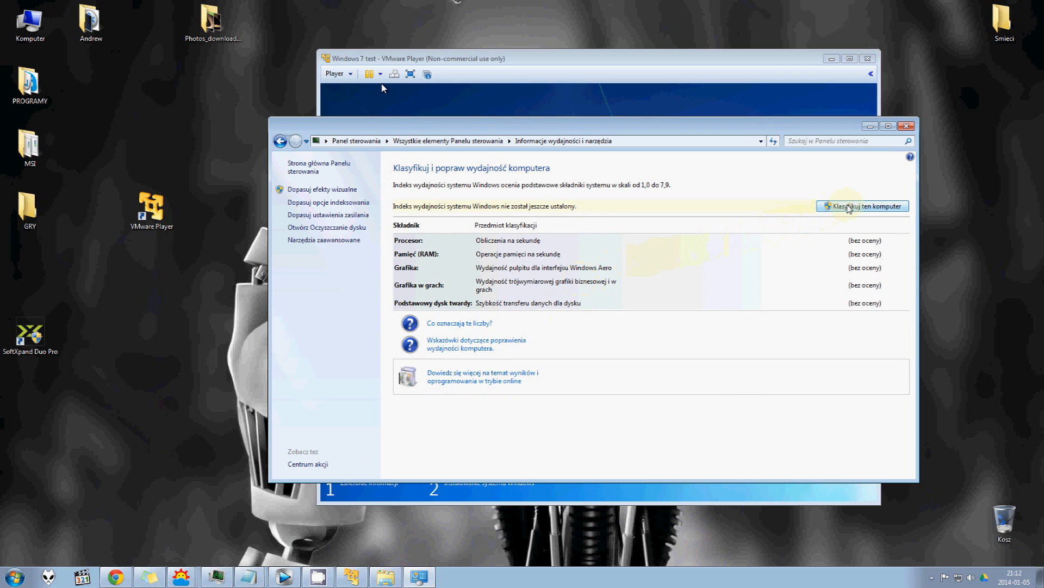
click(861, 205)
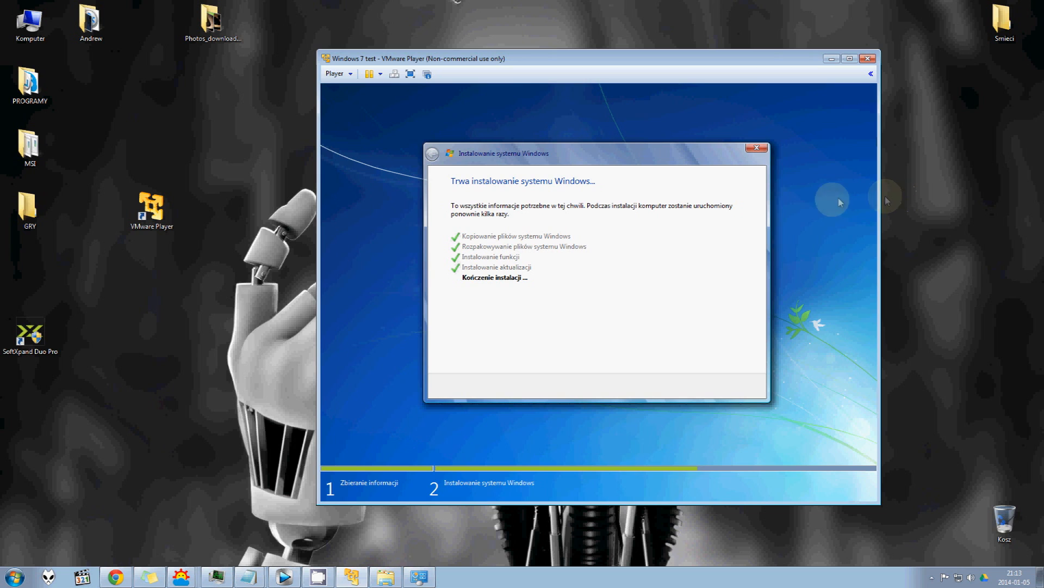
mouse_move(389, 87)
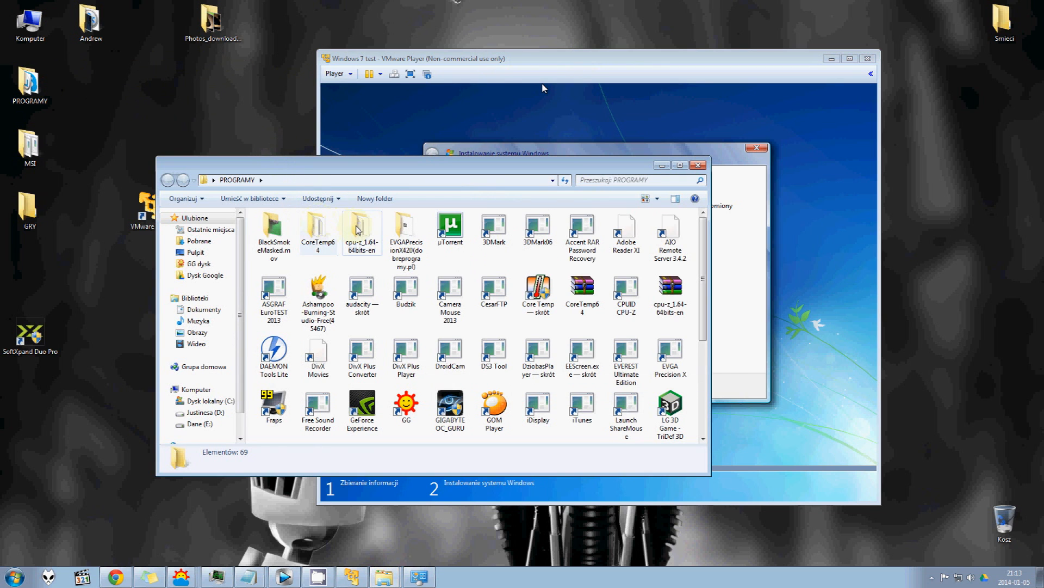
Open the cpu-z_1.64-64bits-en folder in PROGRAMY
double_click(361, 228)
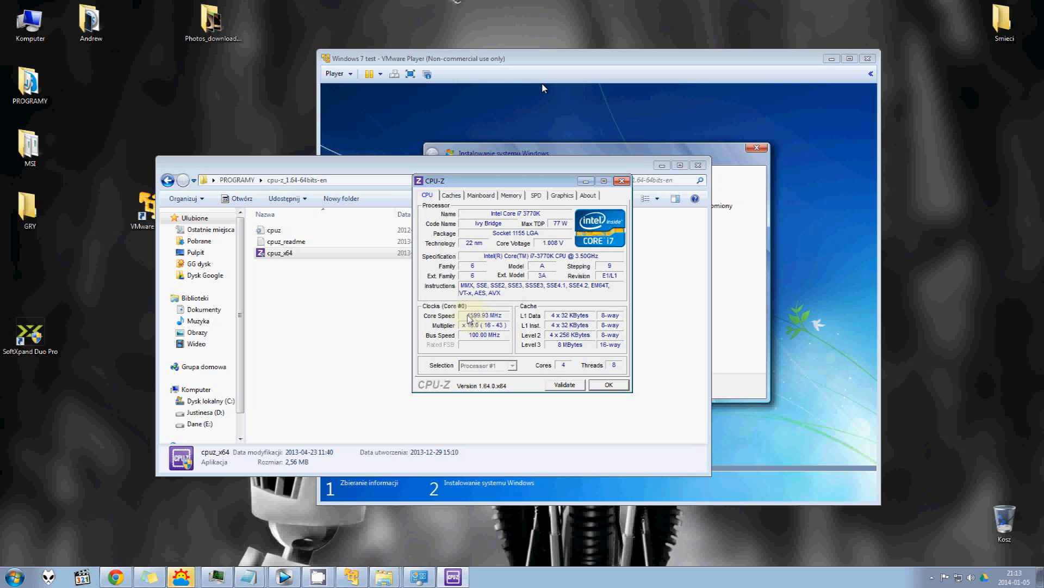
Review CPU-Z's cache, motherboard, memory, SPD slots 2 and 4, and graphics details
click(452, 195)
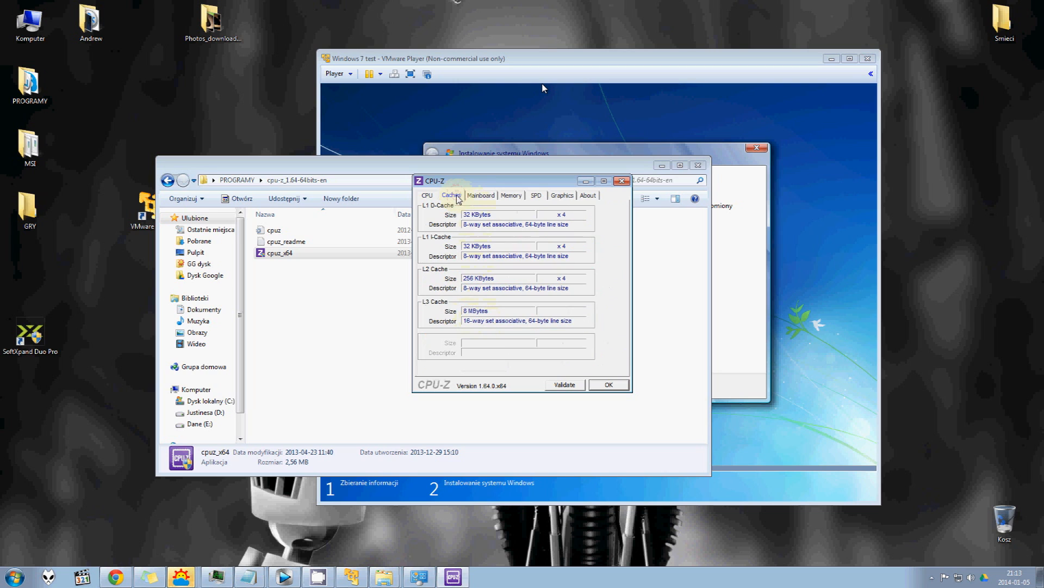
click(481, 195)
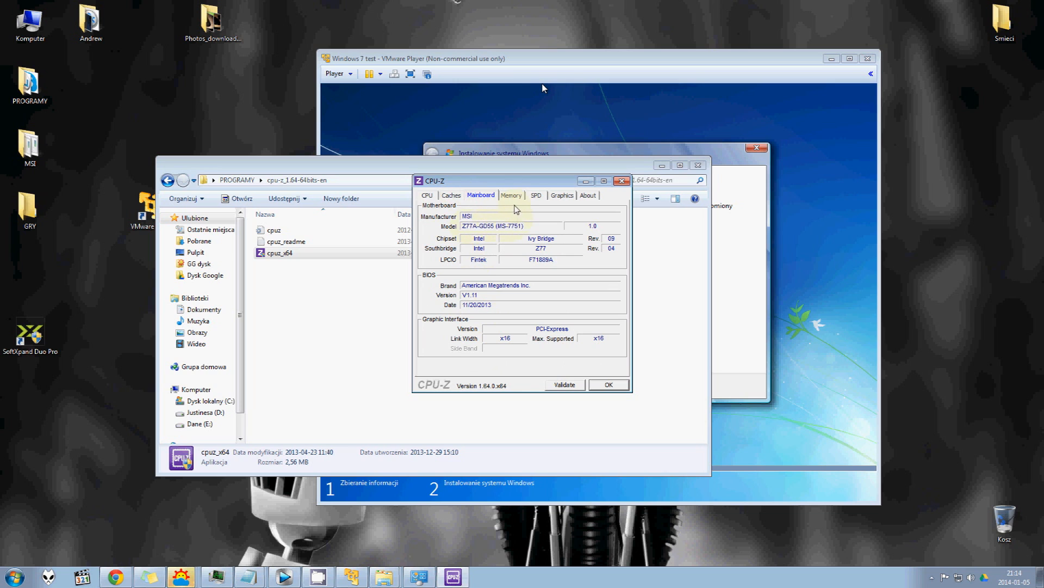
click(510, 195)
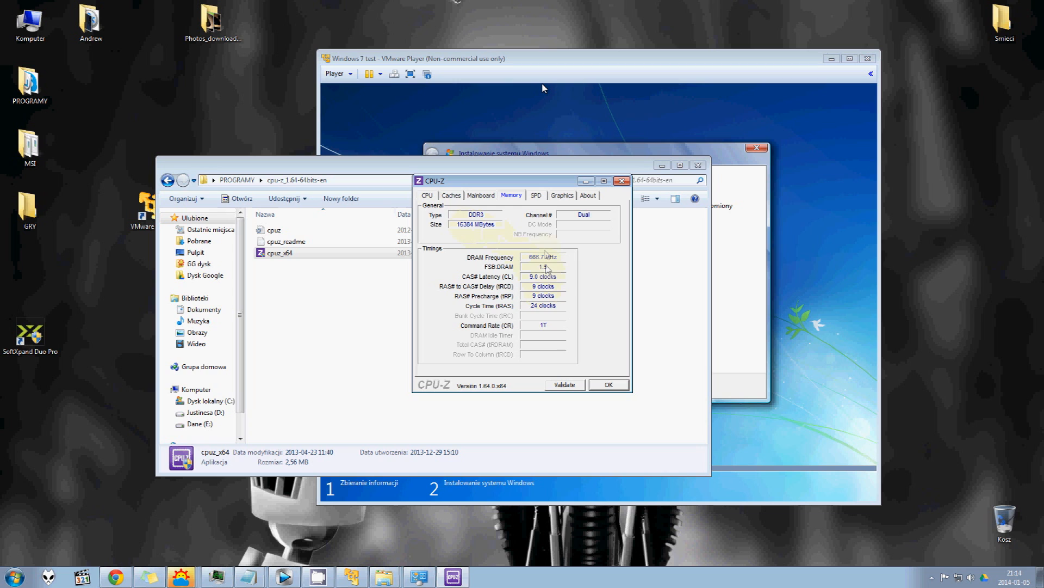
click(537, 196)
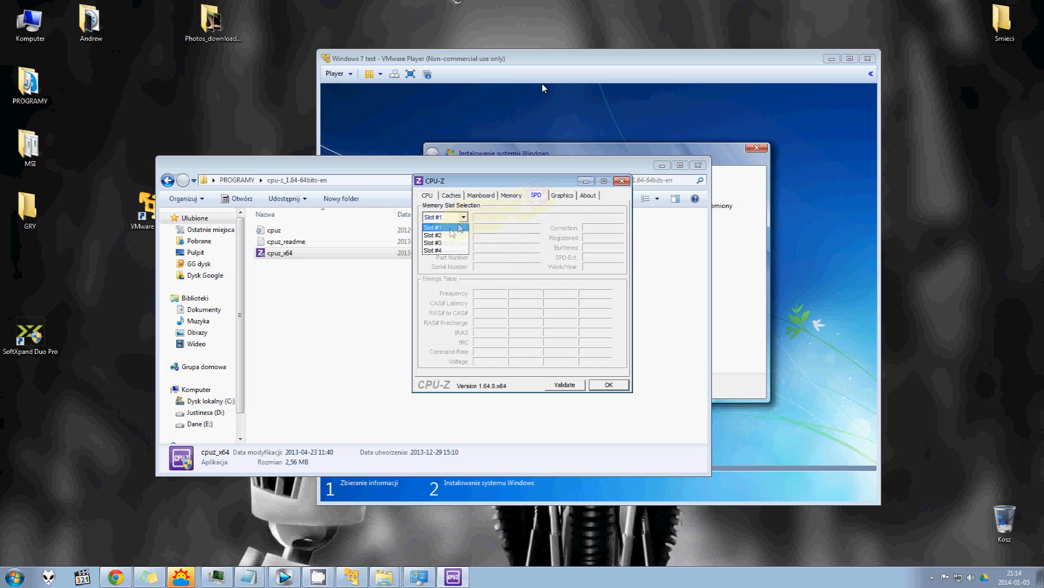
click(432, 234)
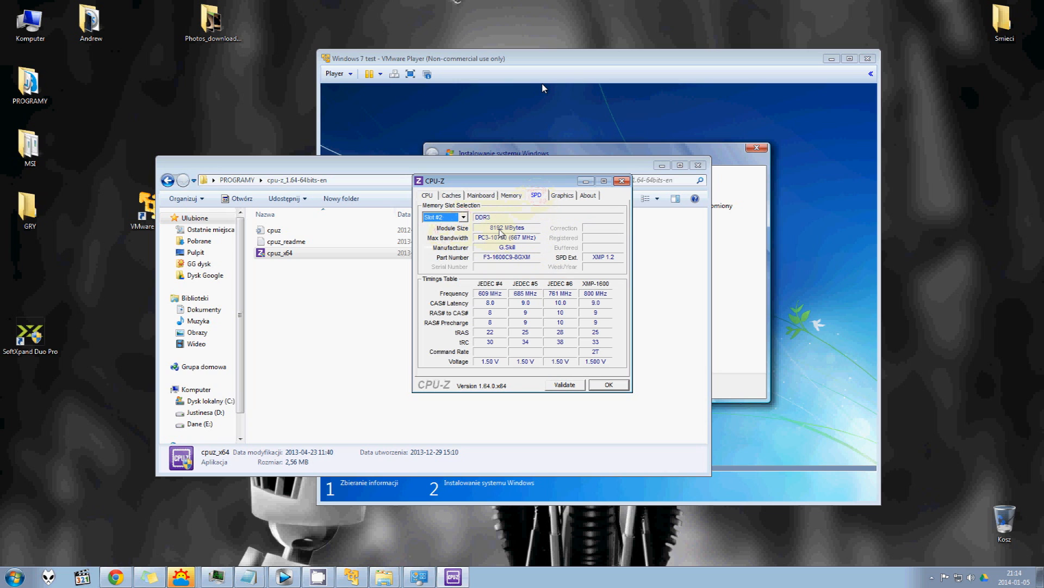
click(463, 217)
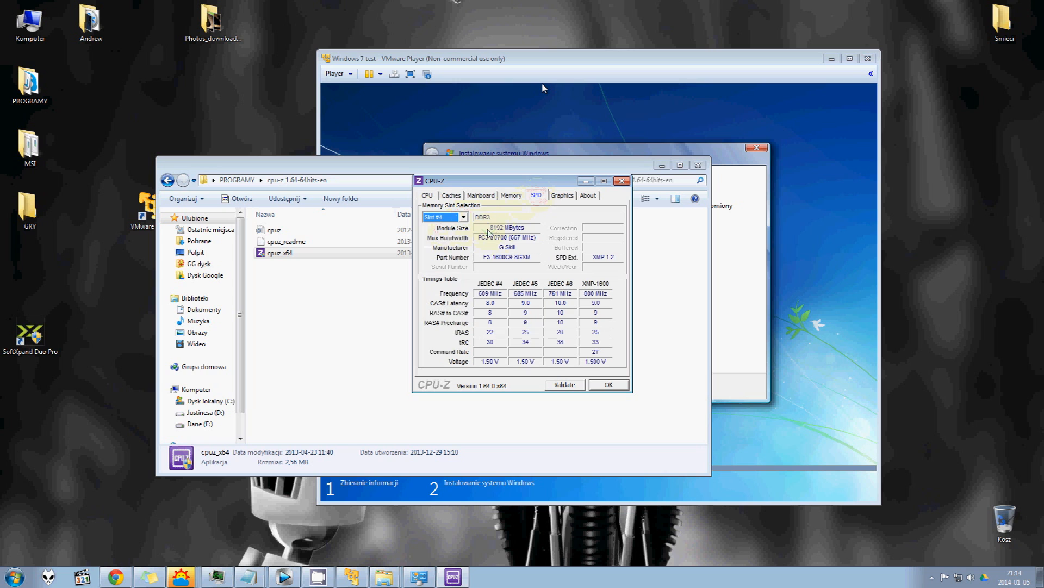
click(561, 196)
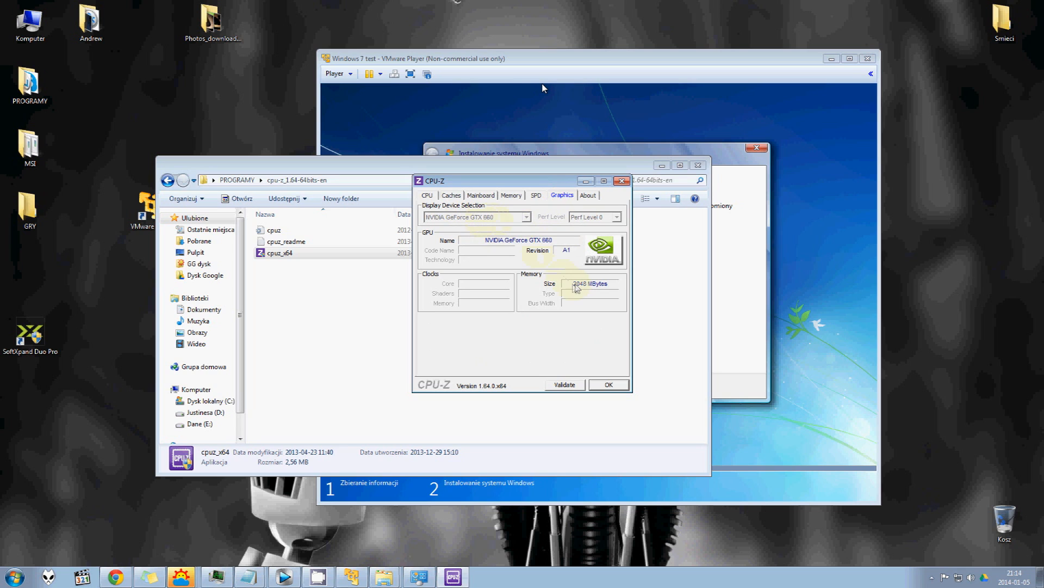
mouse_move(582, 288)
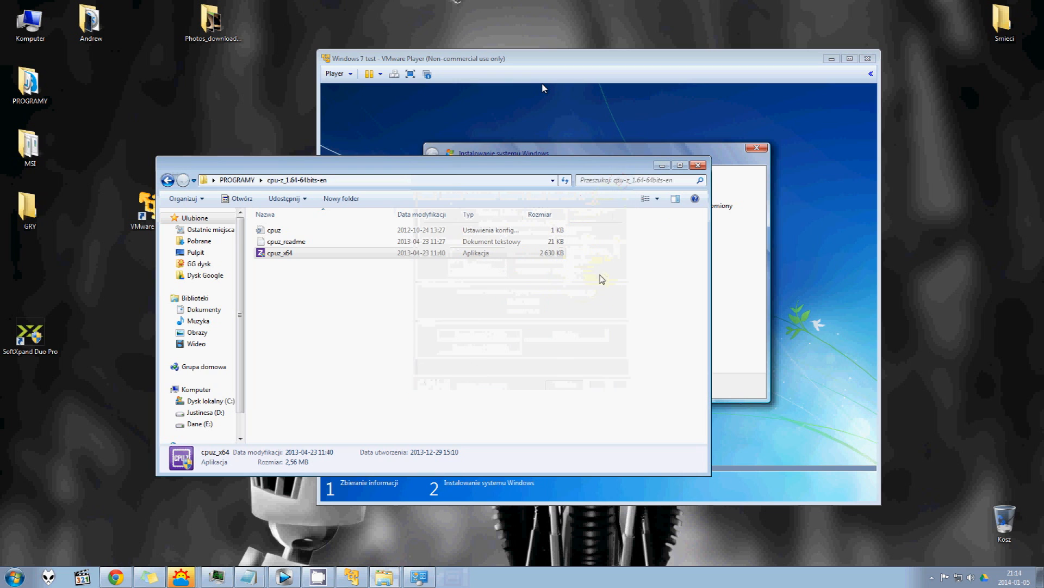
Launch Core Temp from the PROGRAMY CoreTemp64 folder
click(169, 180)
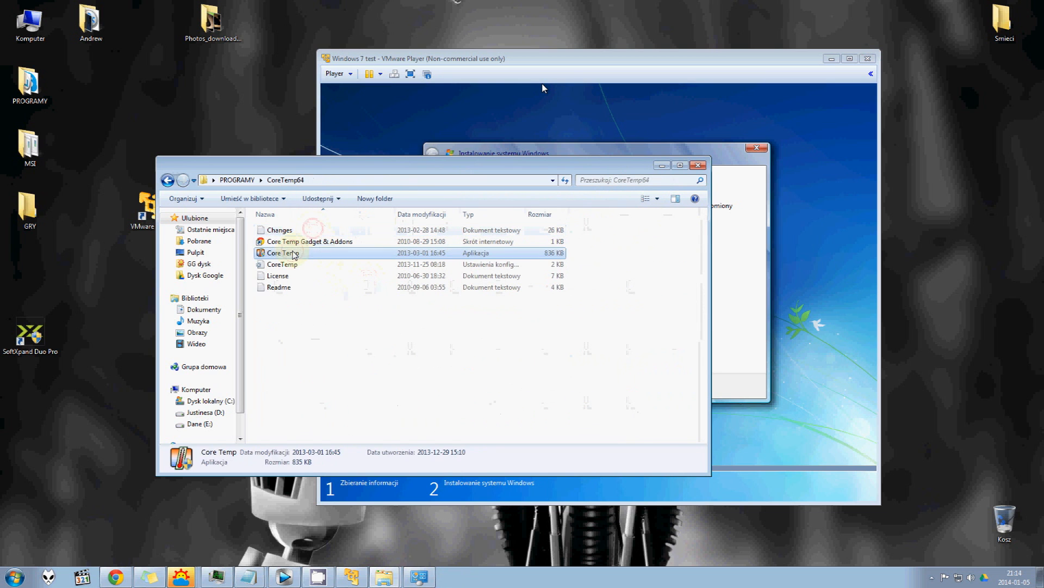
double_click(282, 253)
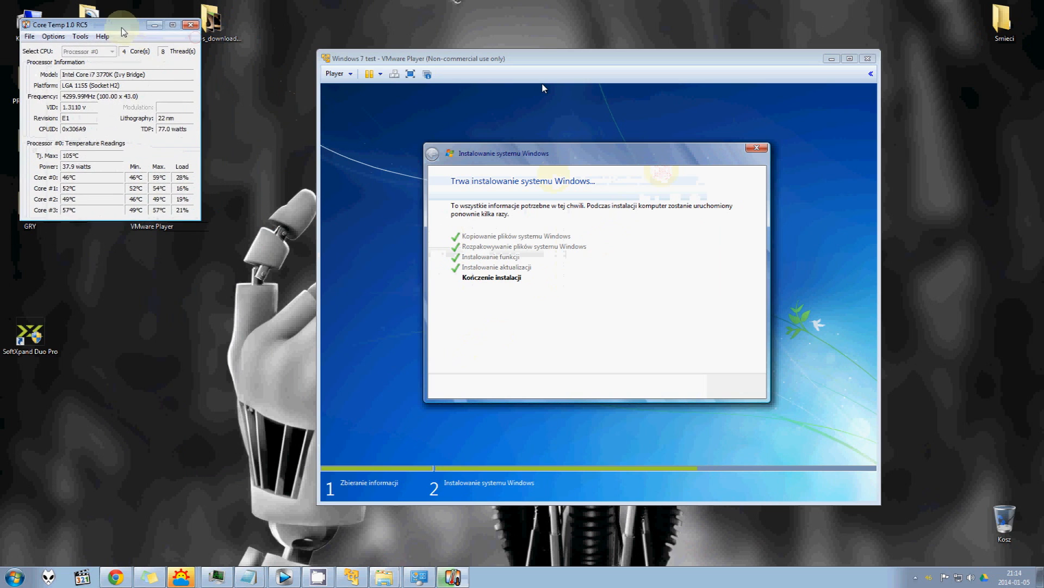
Launch the host's Task Manager from the taskbar menu while VM setup continues
right_click(487, 577)
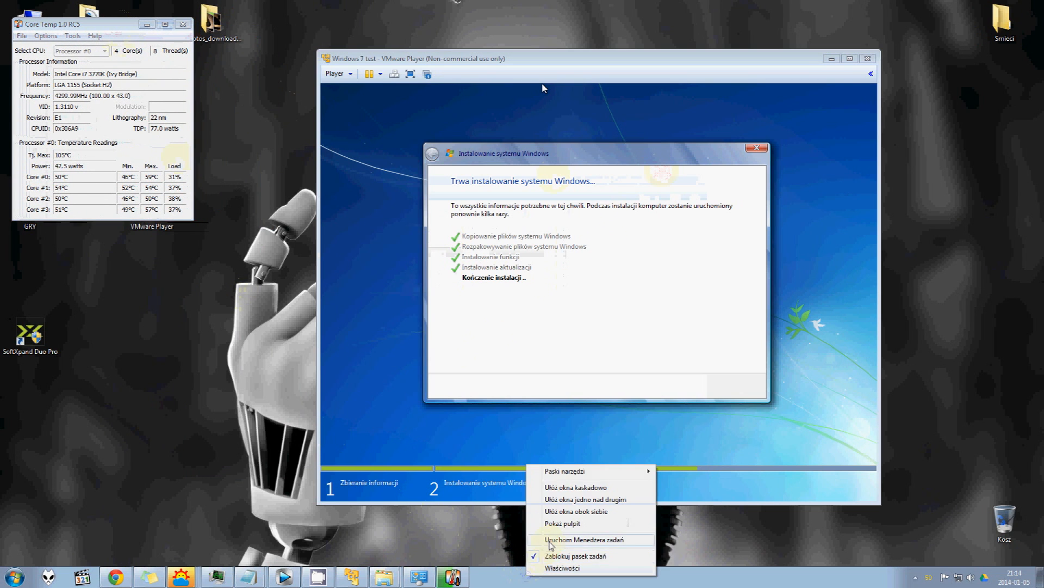
click(573, 540)
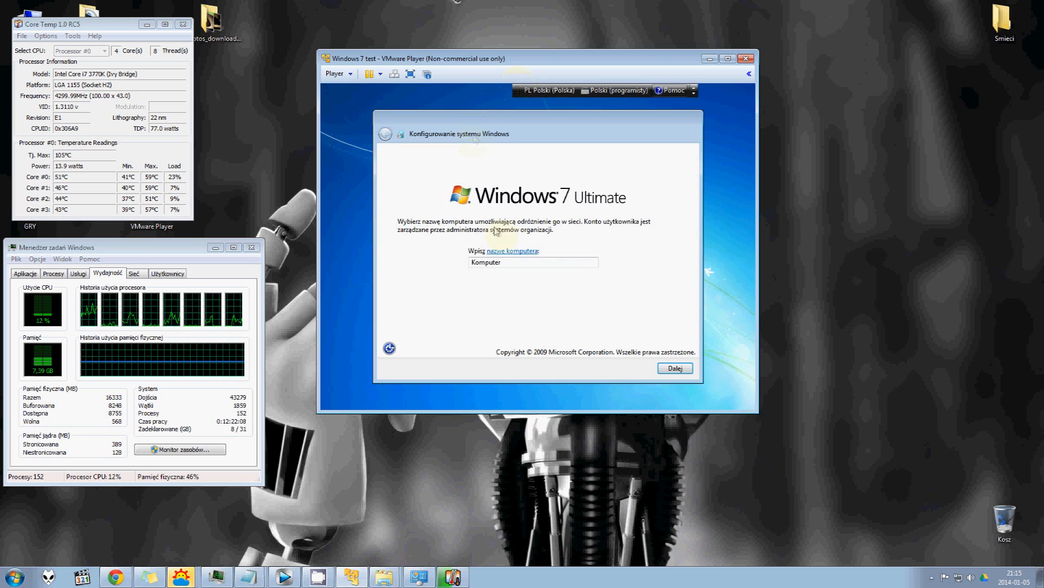
Accept the computer name Komputer and skip the product key
click(674, 367)
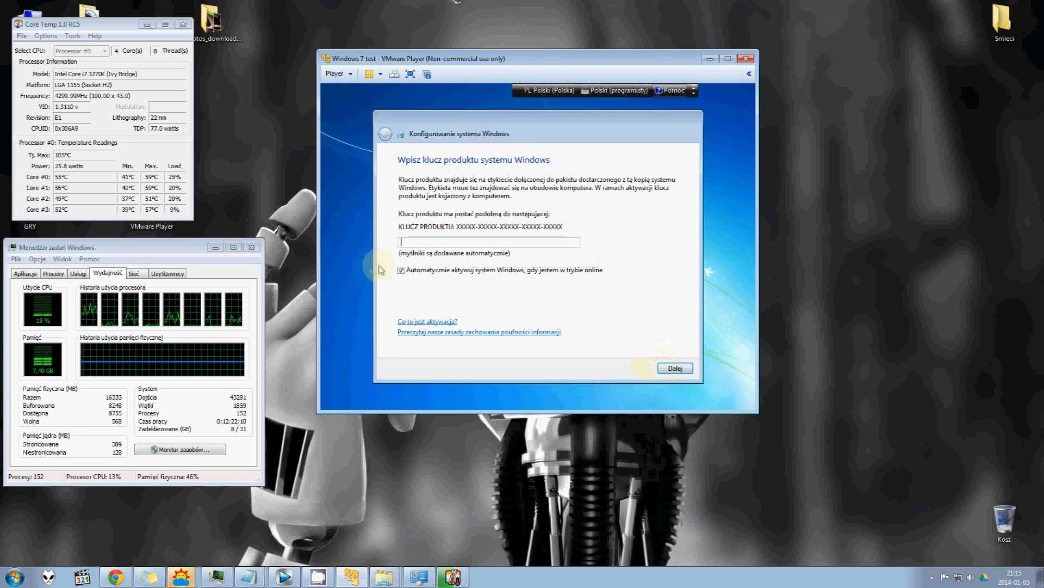
click(674, 368)
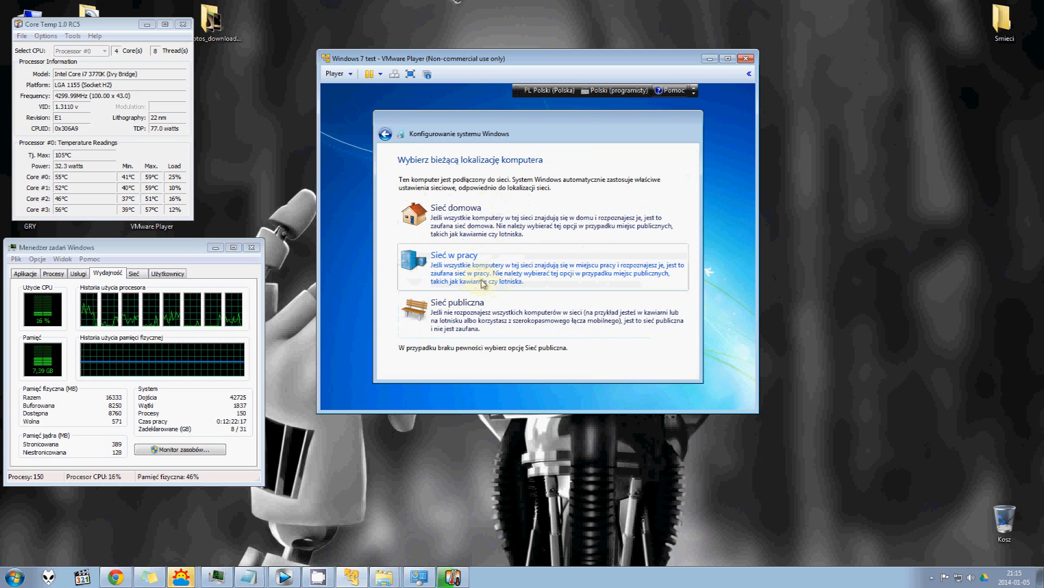
mouse_move(440, 214)
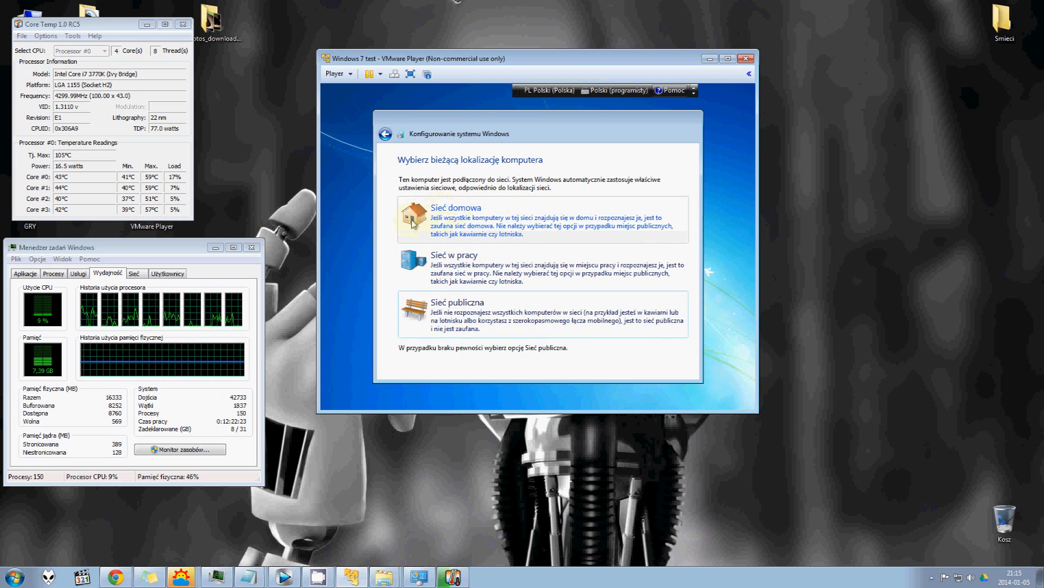
Choose home network in guest setup and view host network graphs in Task Manager
click(454, 207)
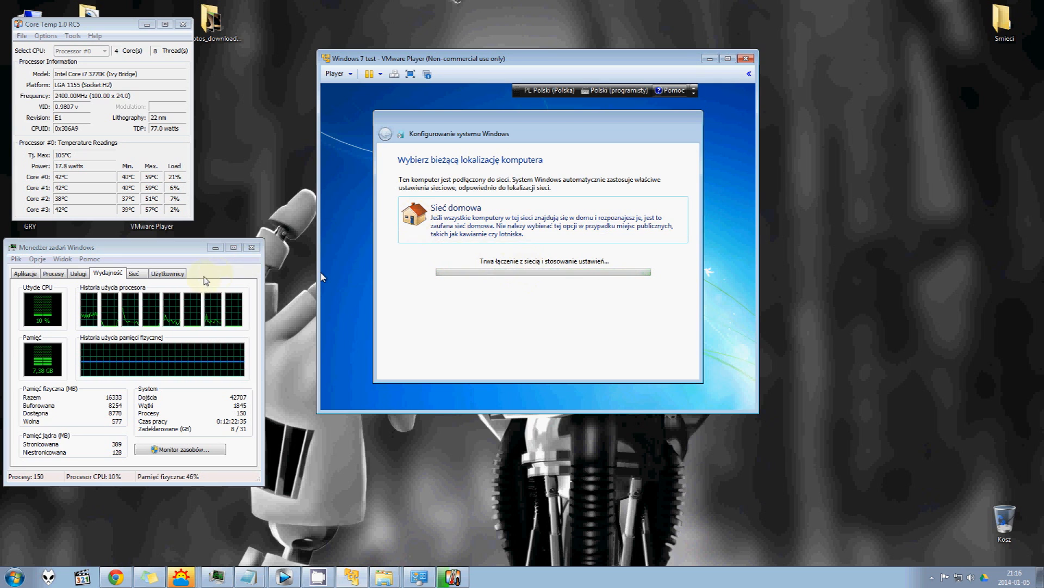
click(133, 263)
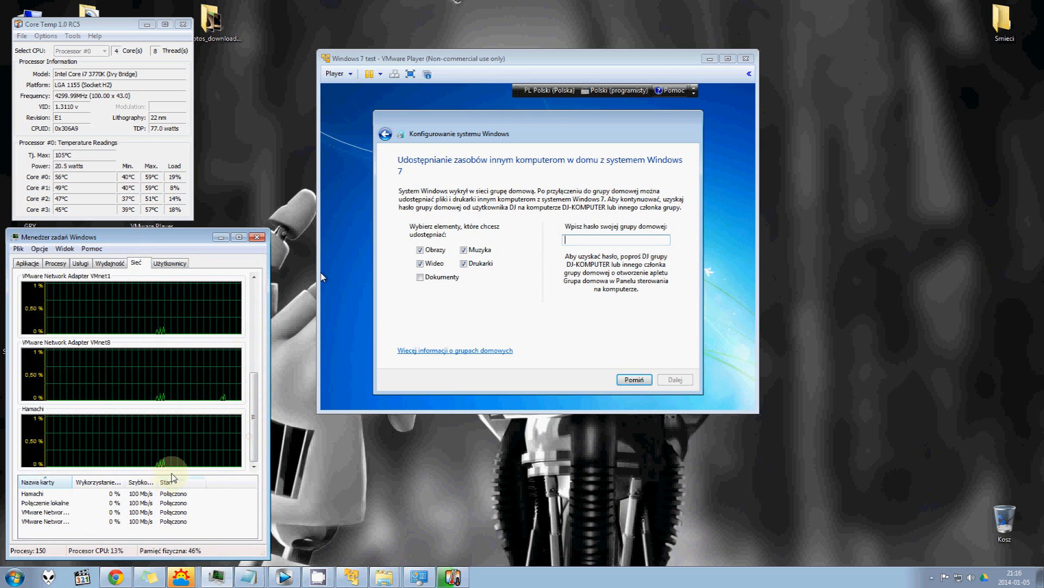
Return Task Manager to the Wydajność graphs and skip joining the homegroup
click(110, 263)
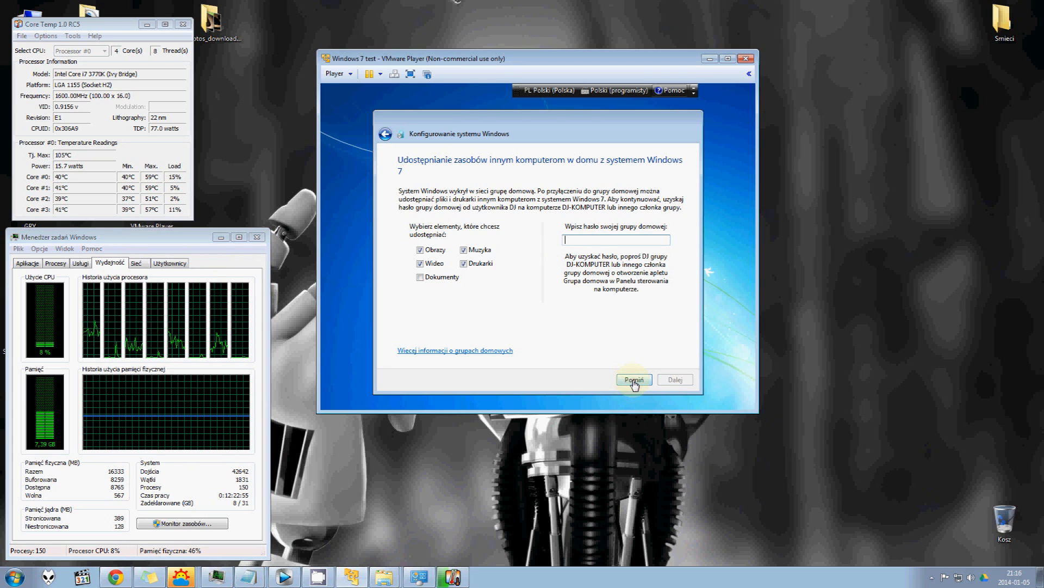
click(633, 379)
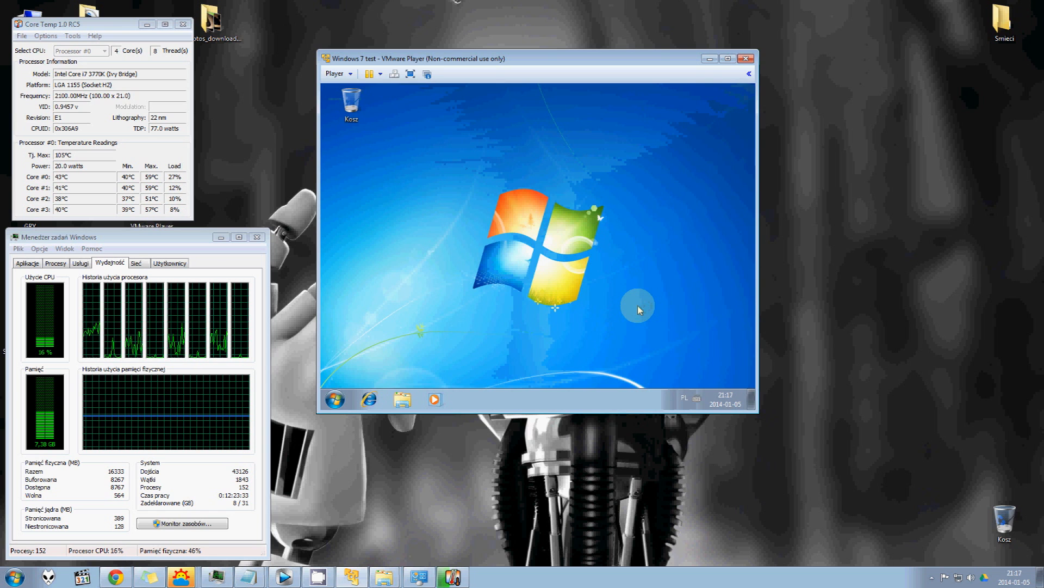
mouse_move(685, 397)
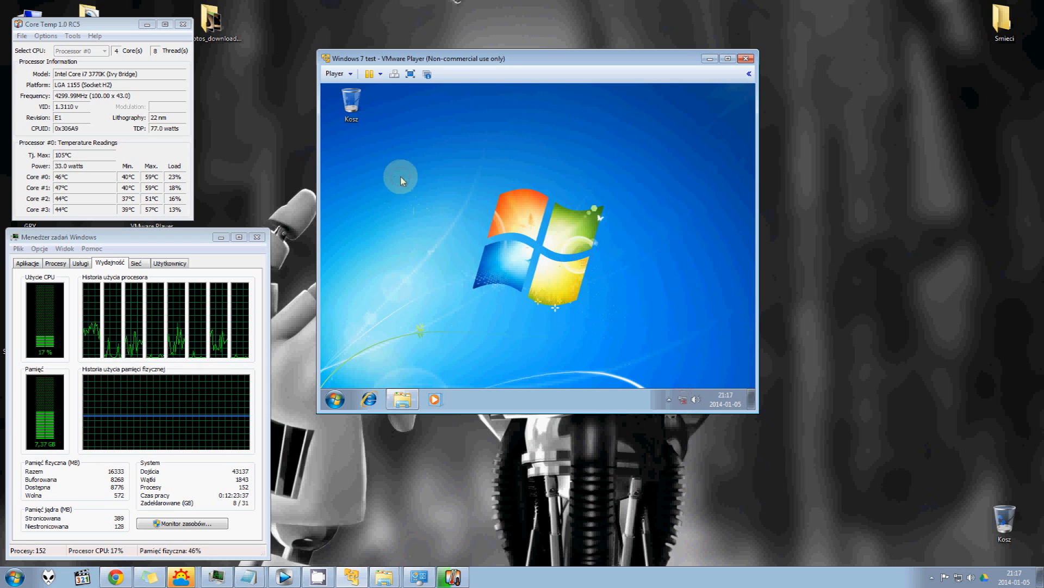
mouse_move(760, 418)
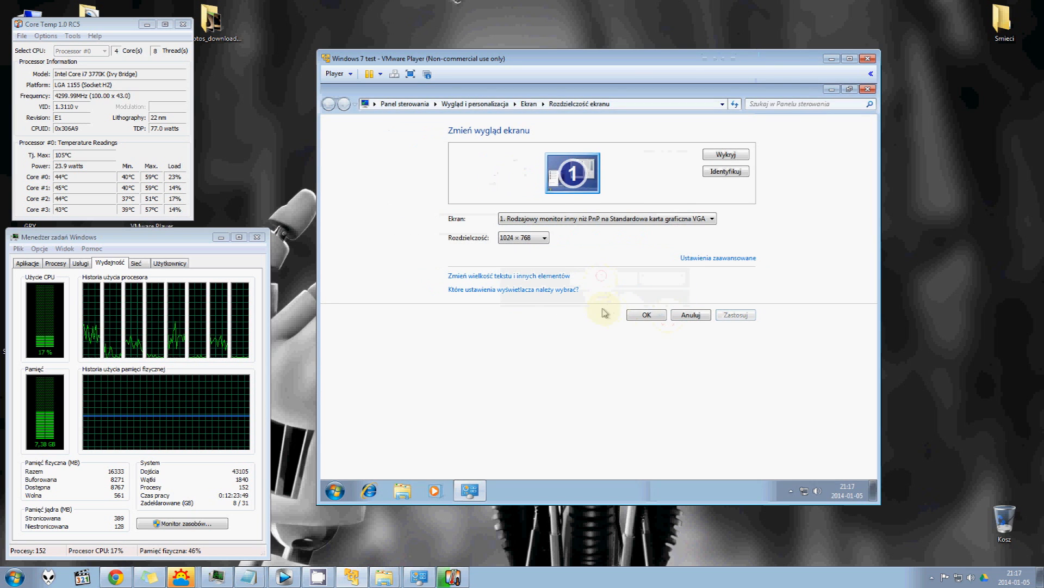
Apply the 1024 × 768 guest screen resolution
click(645, 314)
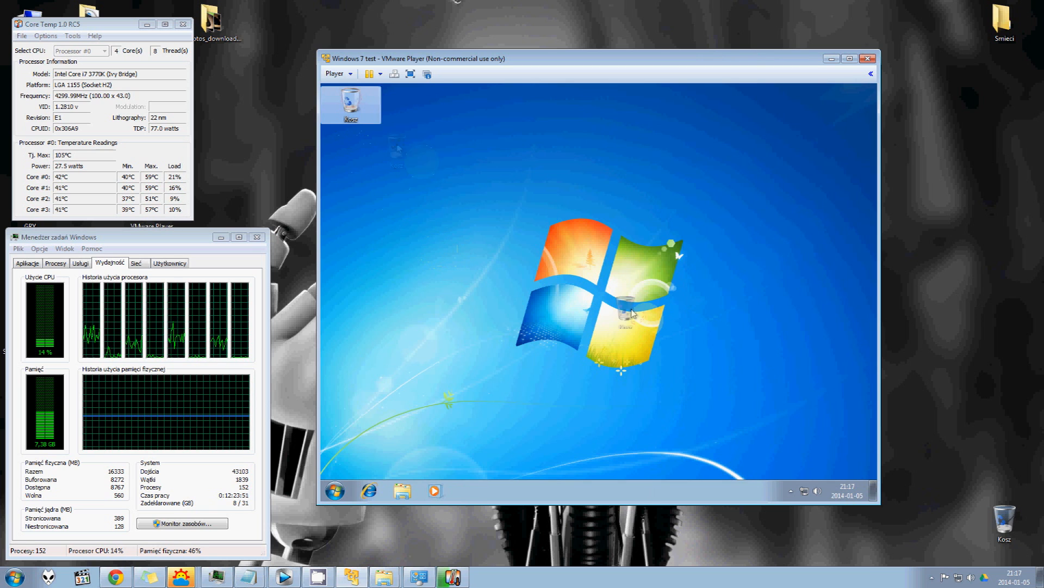
Open Komputer from the guest Start menu and add its icon to the desktop
click(335, 491)
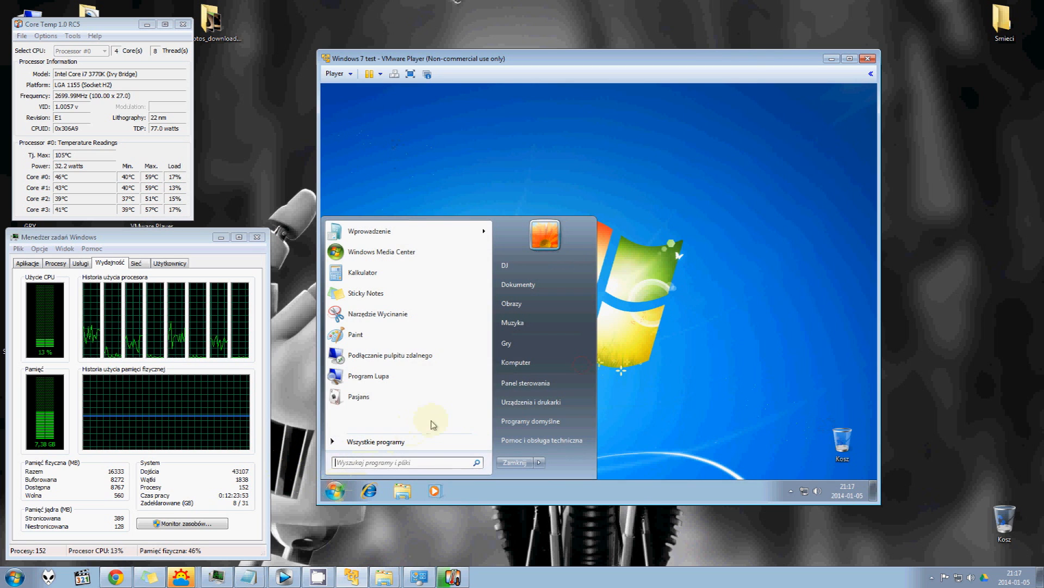
mouse_move(516, 362)
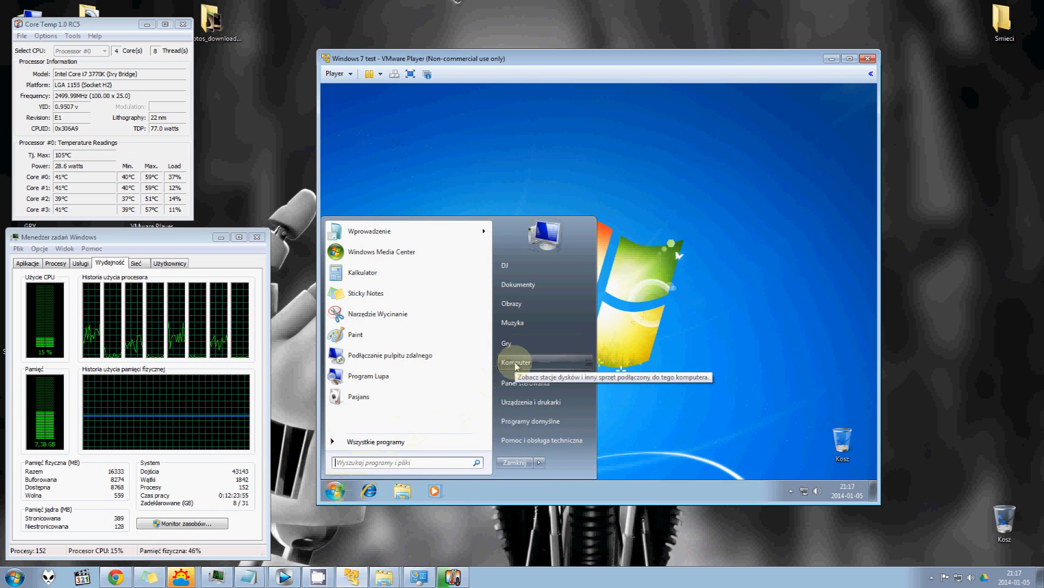
click(515, 362)
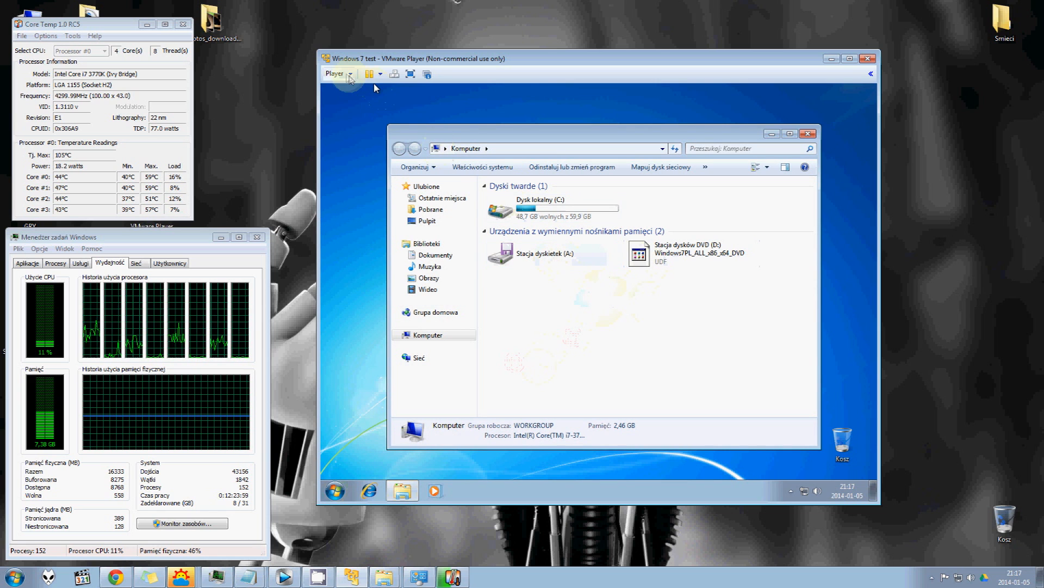
click(336, 74)
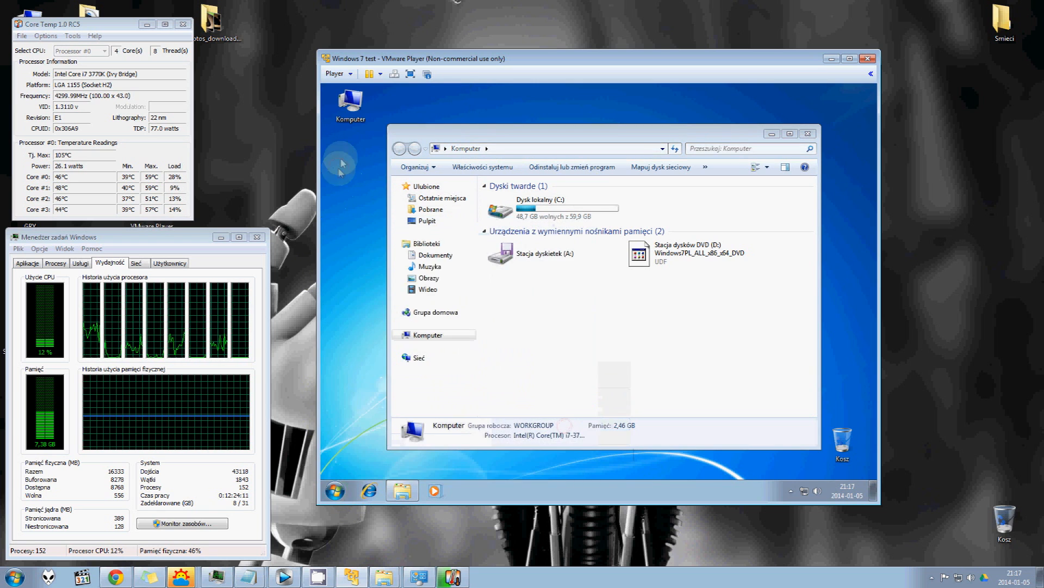
Open the Komputer icon's Właściwości and start Klasyfikuj ten komputer
right_click(350, 100)
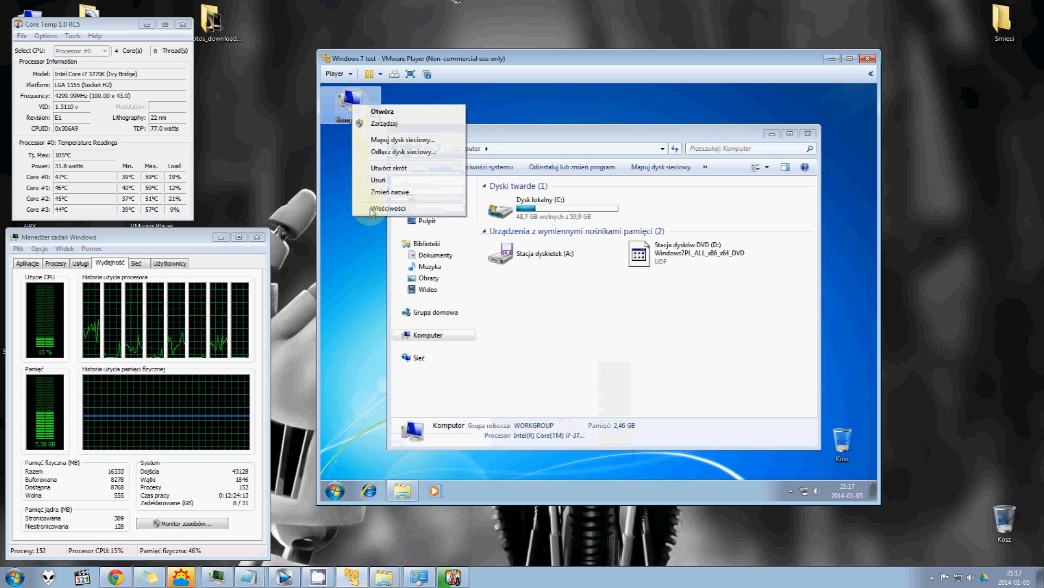
click(389, 208)
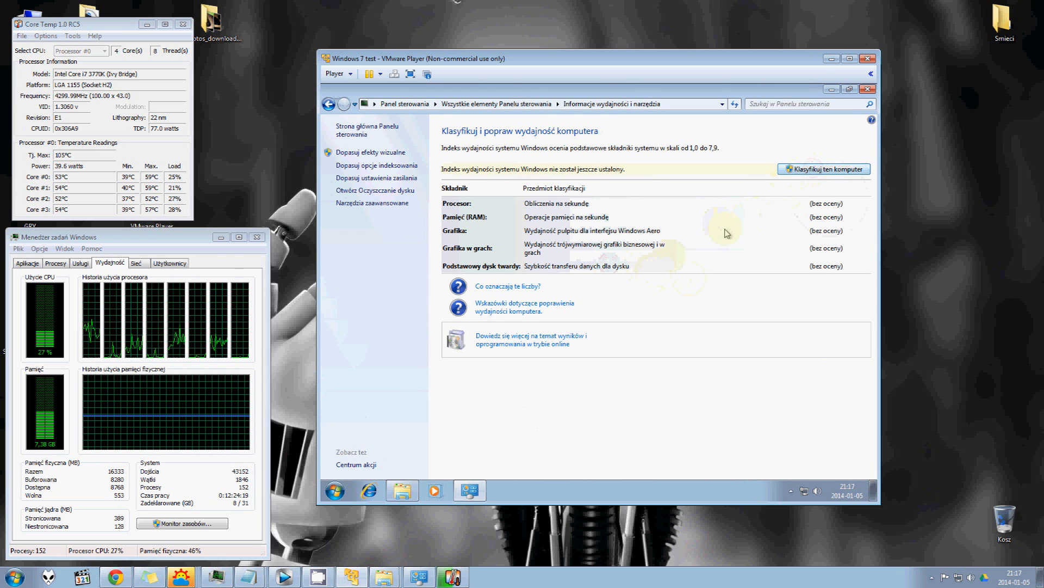
click(824, 168)
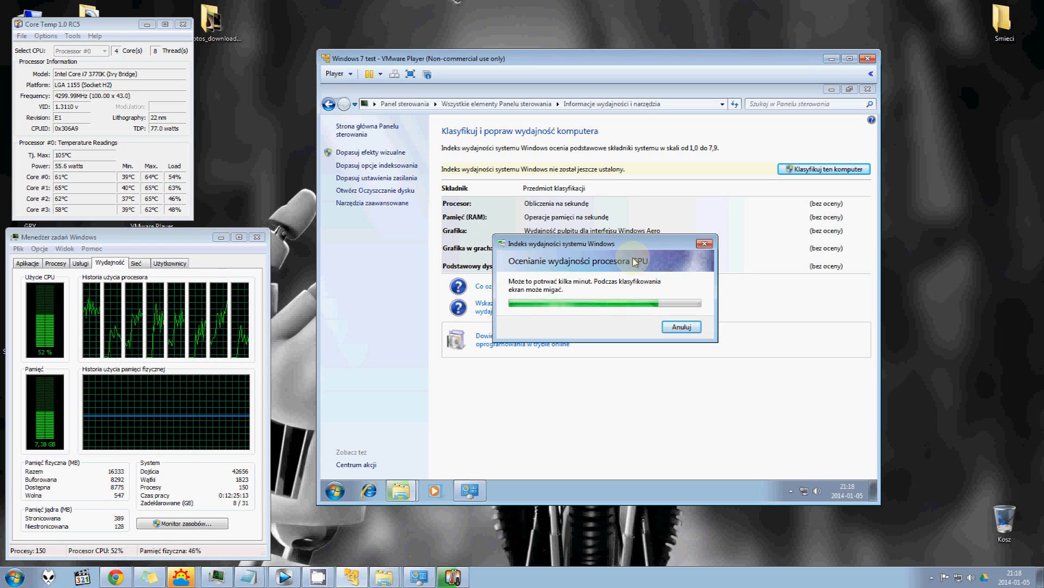
mouse_move(364, 299)
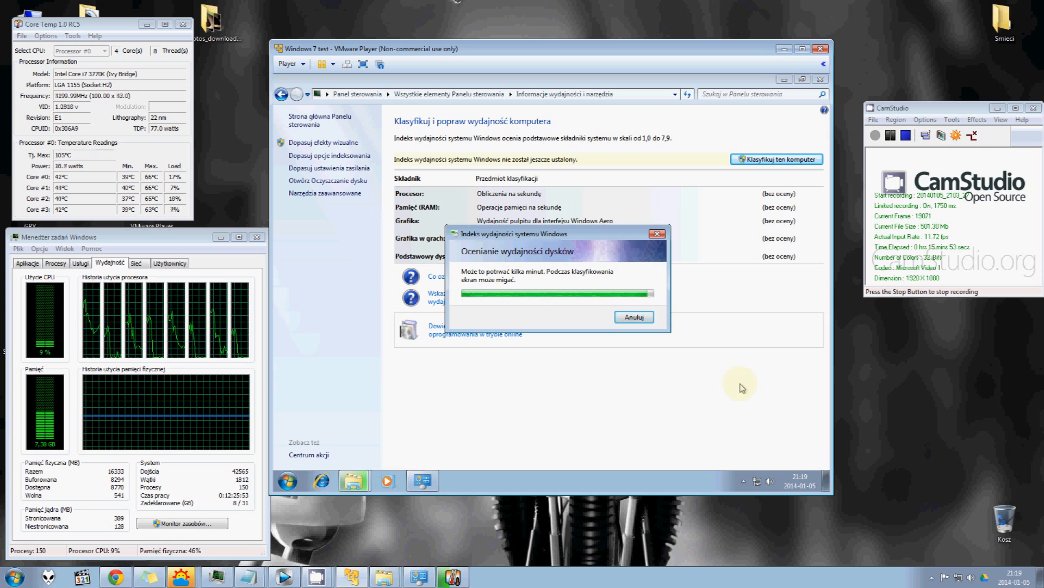
mouse_move(638, 399)
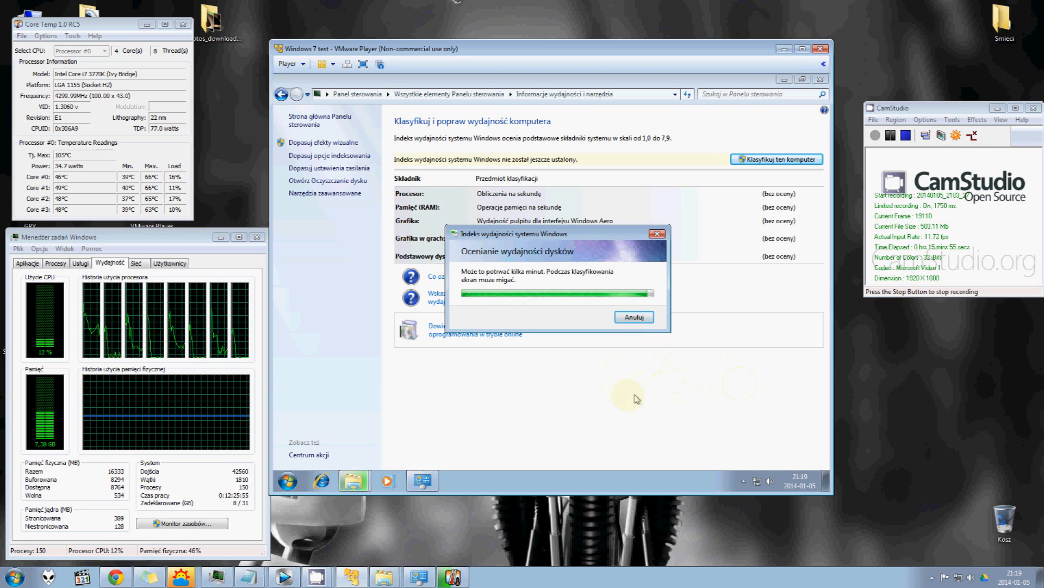
mouse_move(660, 380)
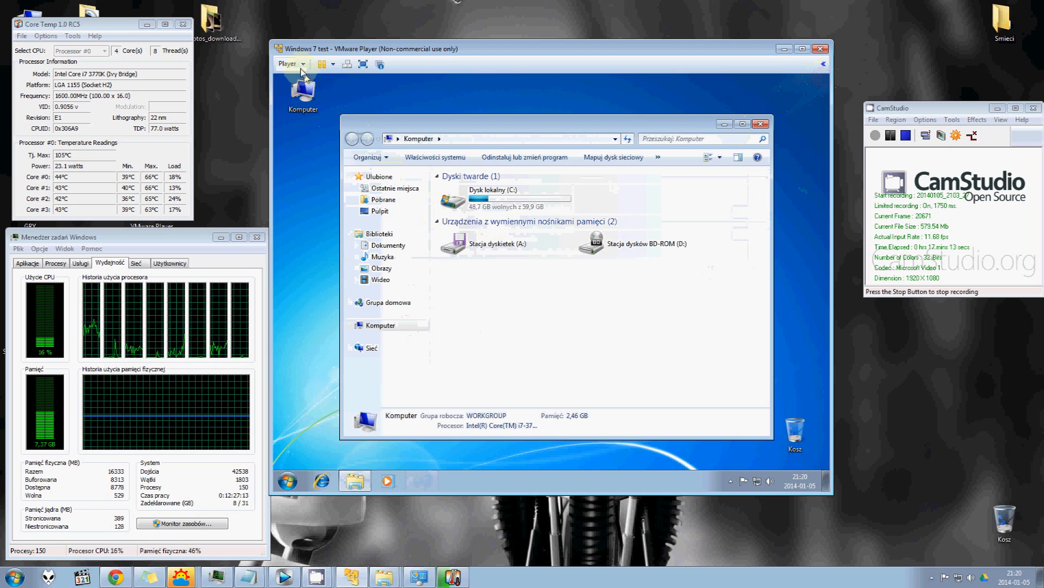
Choose Player > Manage > Install VMware Tools to get the 9.6.1 update prompt
click(290, 63)
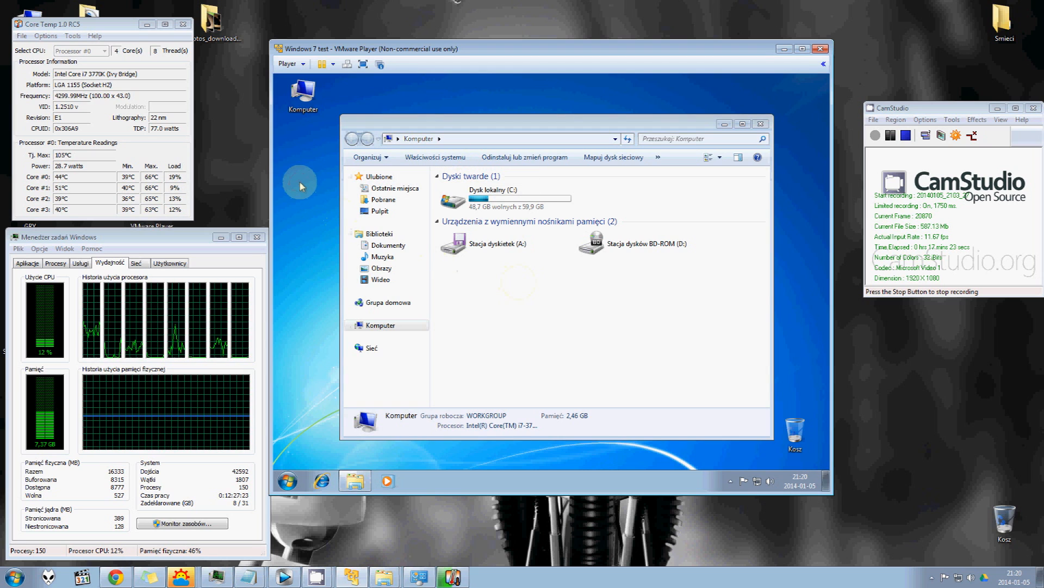
click(287, 63)
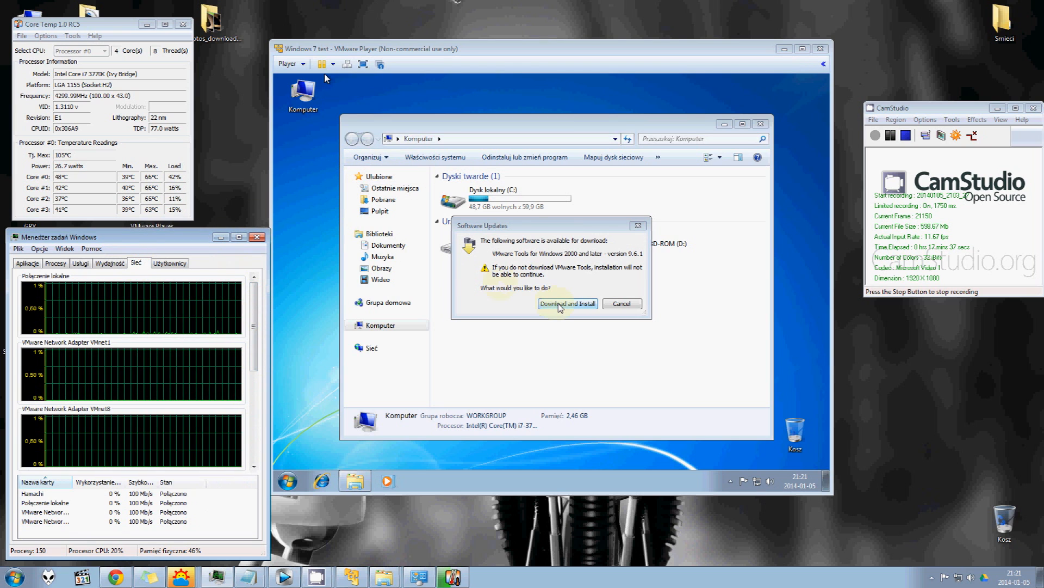
Try Download and Install, then close the CDS internal client error report
click(566, 303)
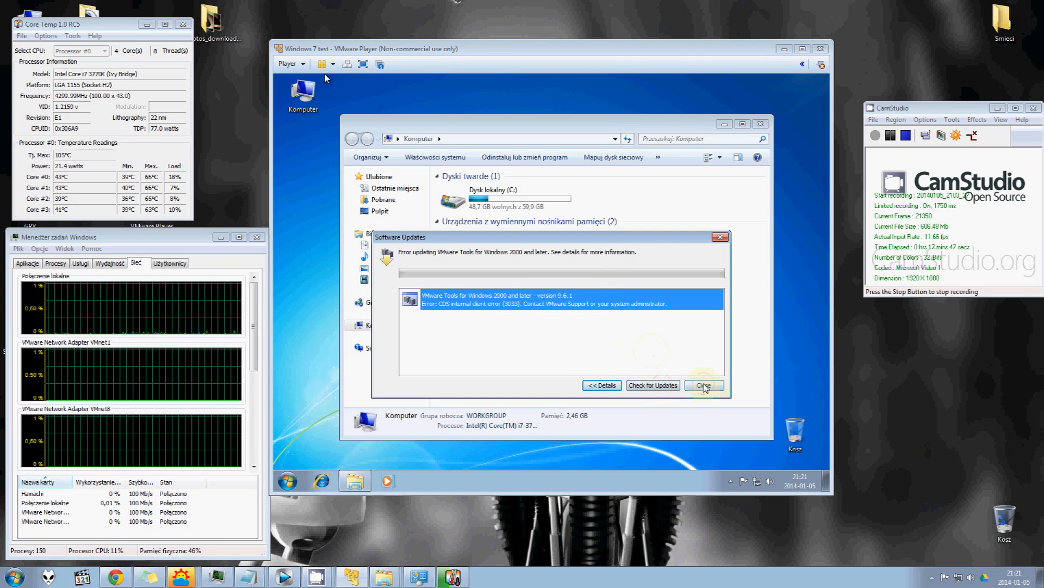
click(703, 385)
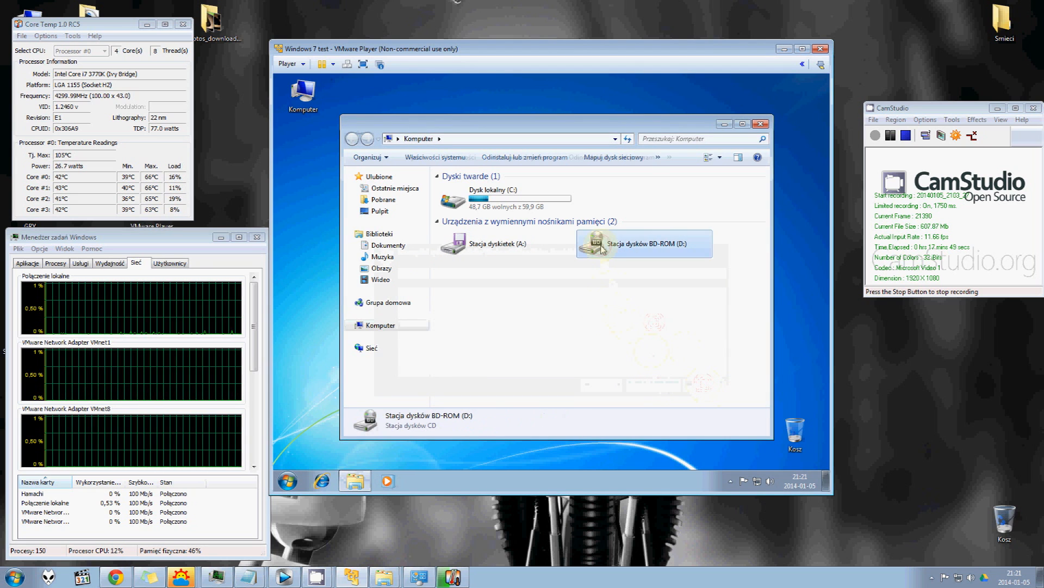